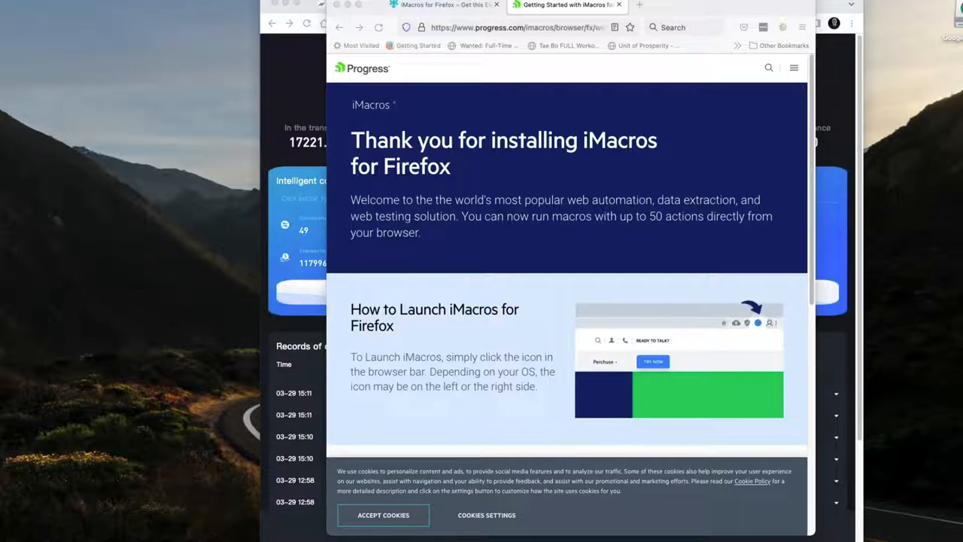
{"action": "mouse_move", "coordinate": [719, 163]}
{"action": "type", "text": "goo"}
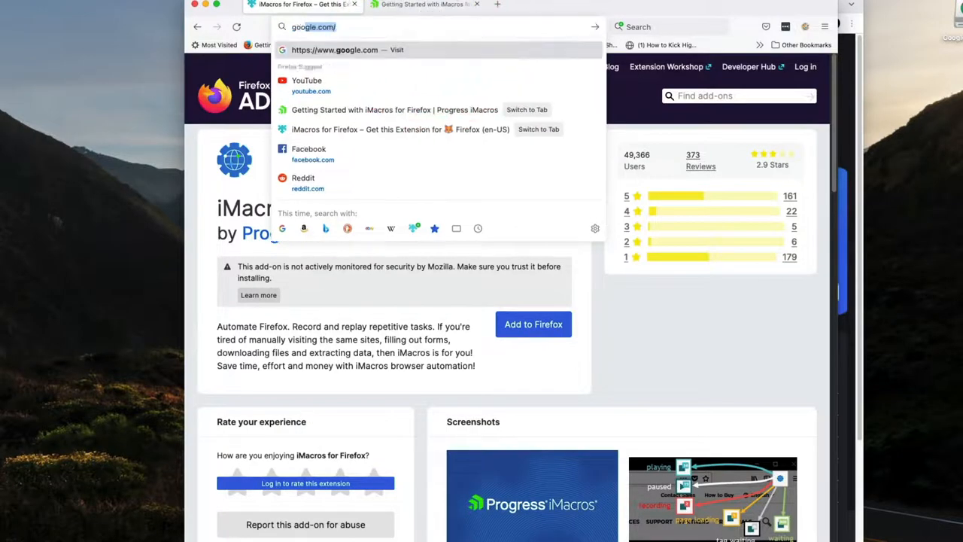
Search Google for 'imacros extension for firefox' via the 'imacros ex' suggestion.
{"action": "left_click", "coordinate": [334, 50]}
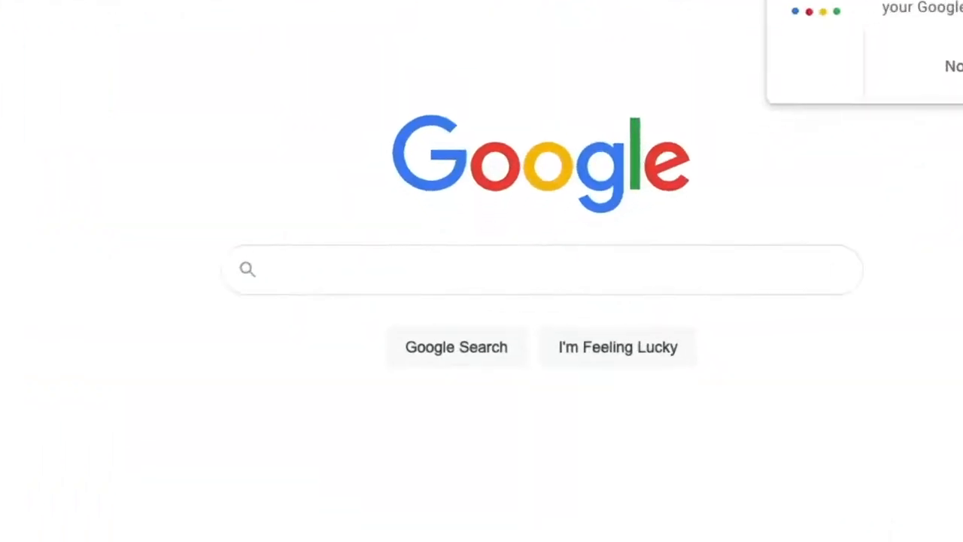
{"action": "type", "text": "i"}
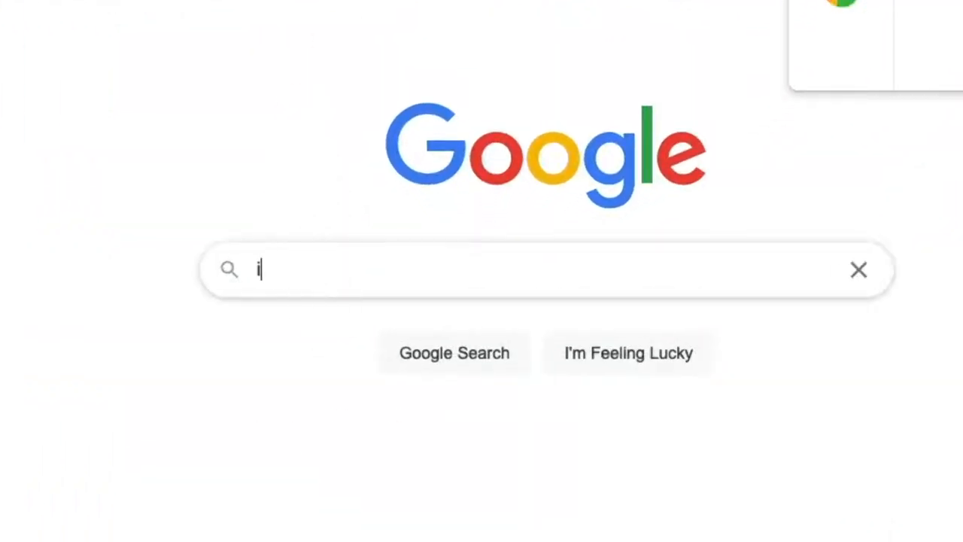
{"action": "type", "text": "macros extension"}
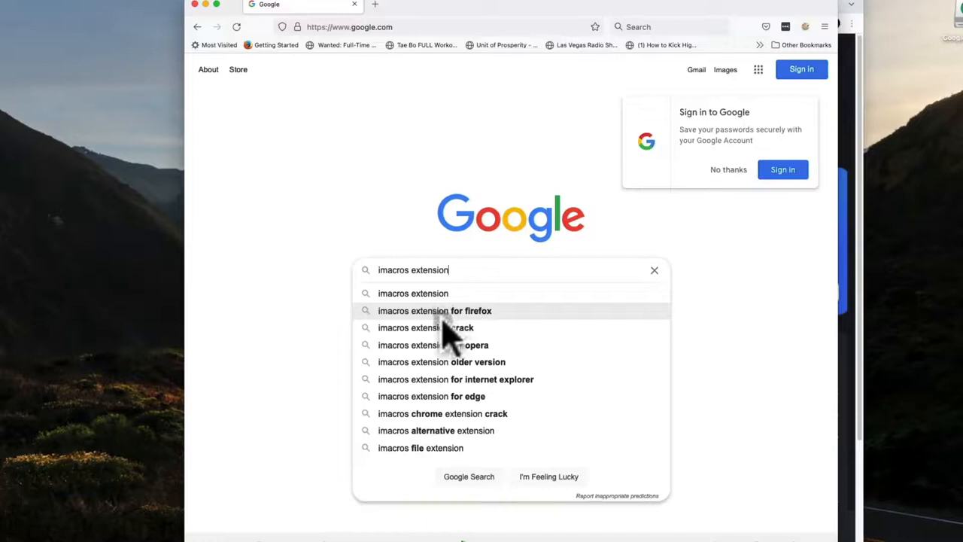
{"action": "mouse_move", "coordinate": [451, 406]}
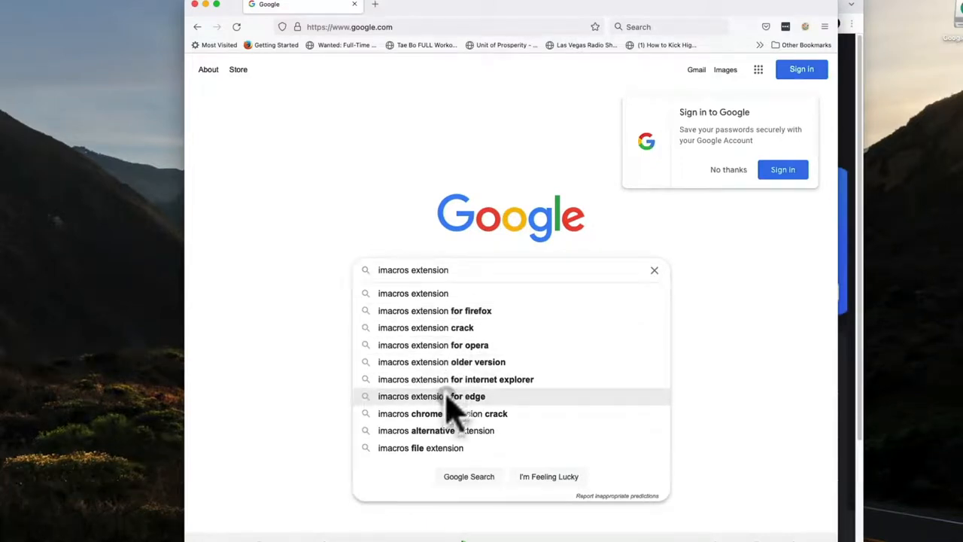
{"action": "mouse_move", "coordinate": [444, 310]}
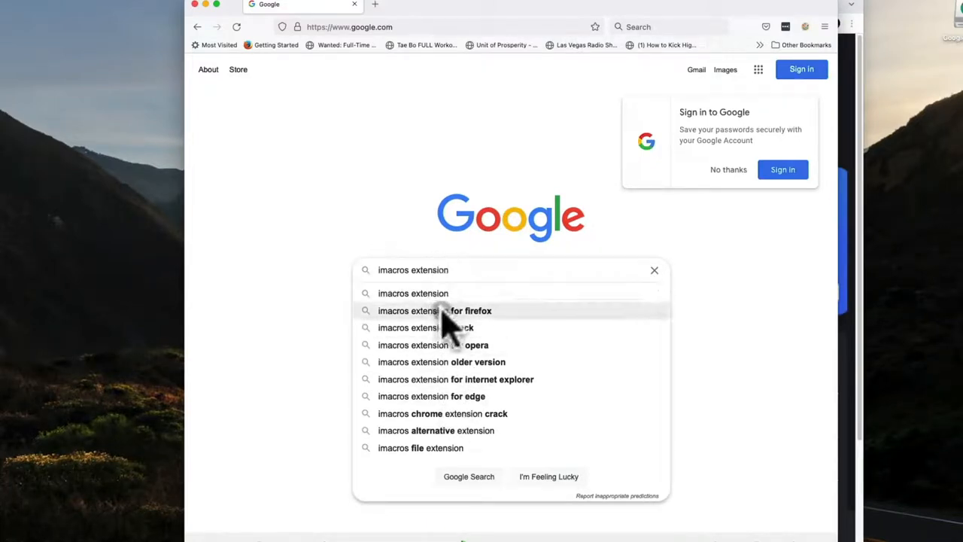
{"action": "left_click", "coordinate": [433, 310]}
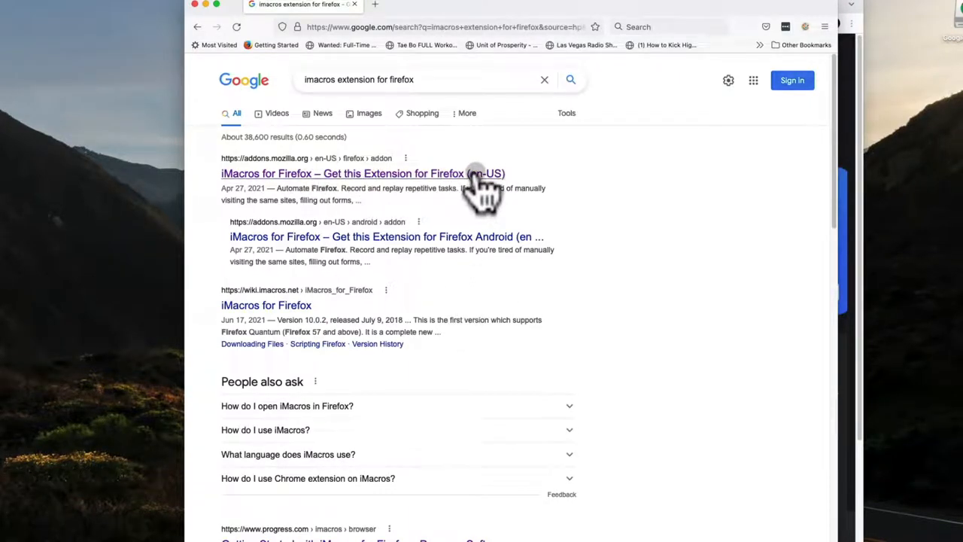
{"action": "mouse_move", "coordinate": [324, 188]}
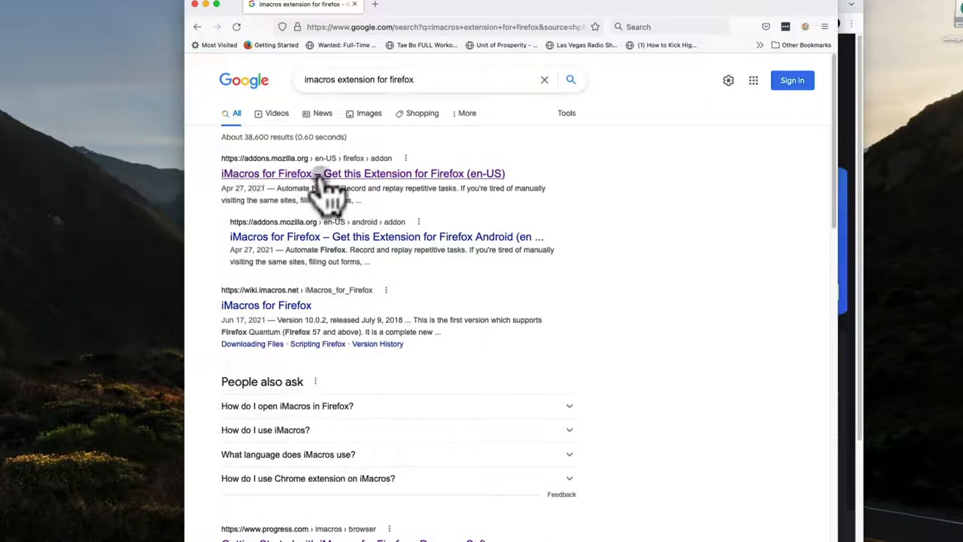
Install iMacros for Firefox from the Mozilla add-on listing, granting its permissions.
{"action": "left_click", "coordinate": [361, 173]}
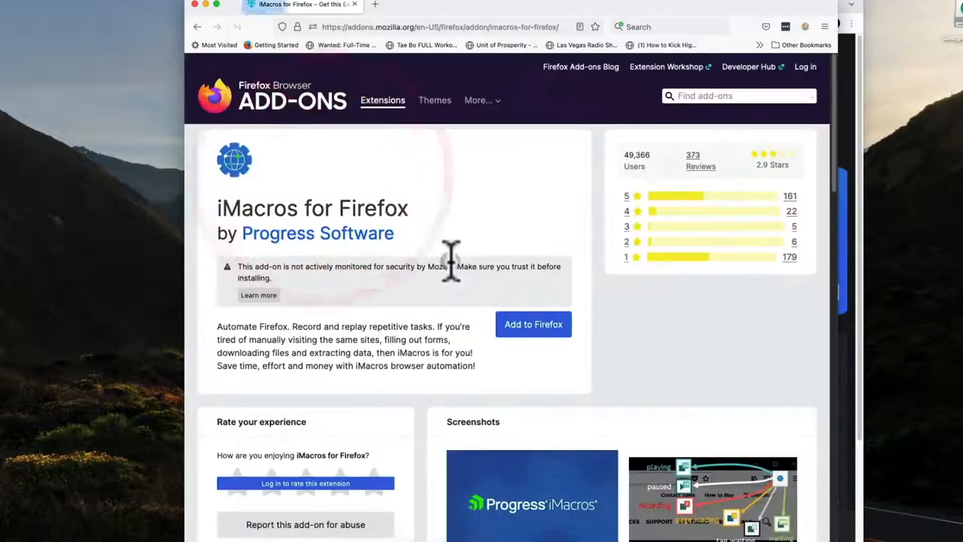
{"action": "left_click", "coordinate": [532, 325]}
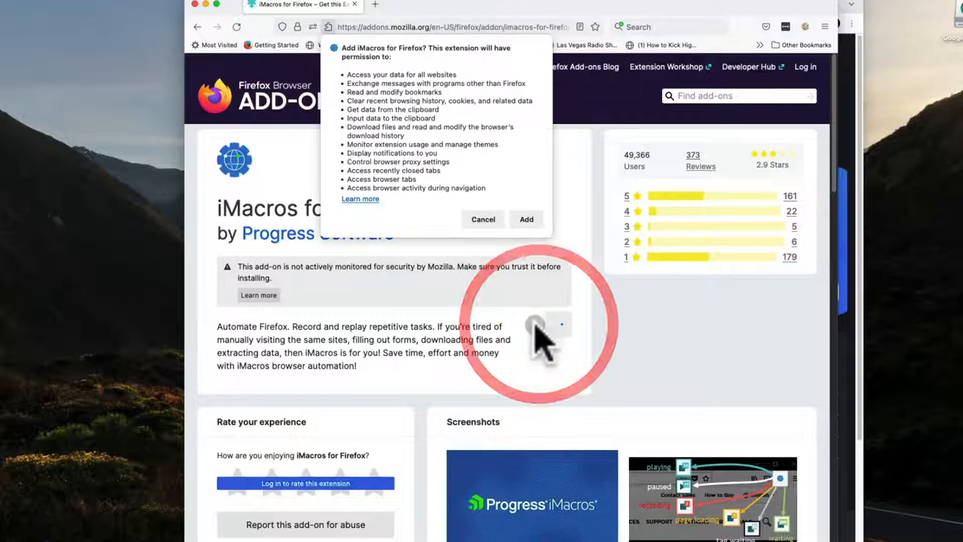
{"action": "left_click", "coordinate": [527, 220]}
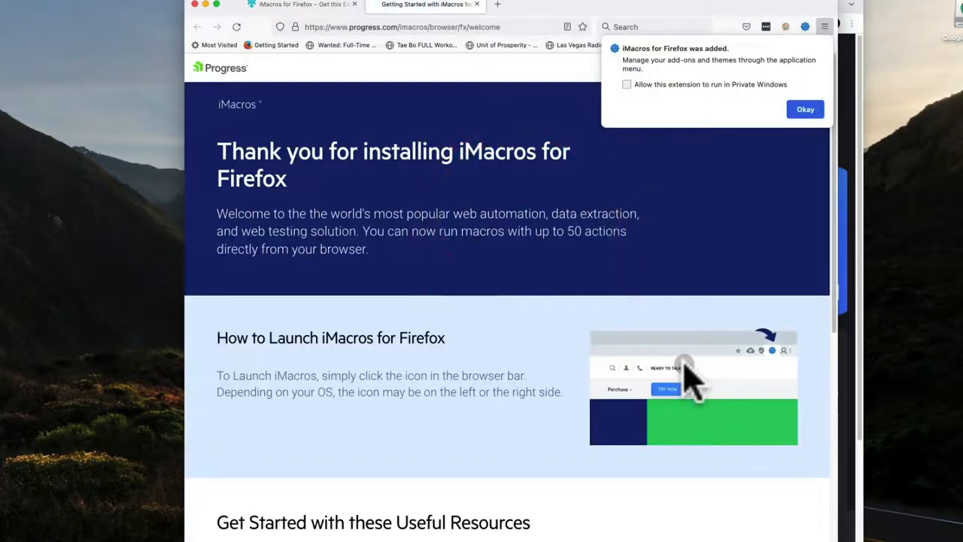
{"action": "left_click", "coordinate": [804, 108]}
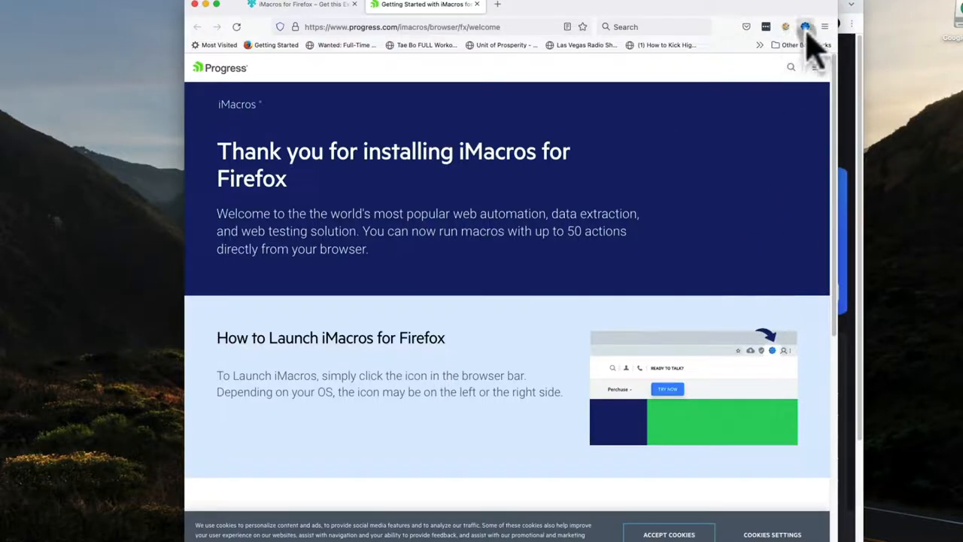
Show the iMacros panel with #Current.iim selected, positioned beside the transaction page.
{"action": "left_click", "coordinate": [803, 28]}
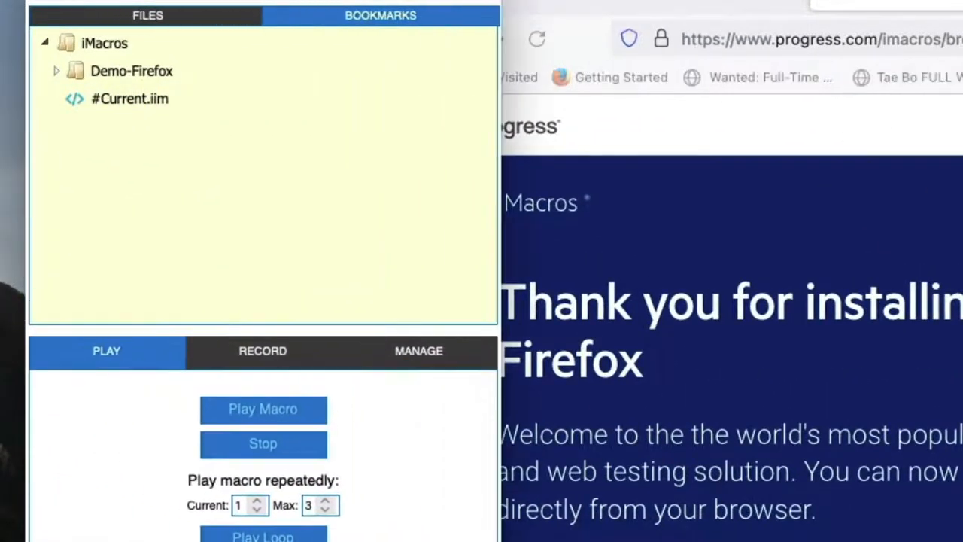
{"action": "left_click", "coordinate": [129, 99]}
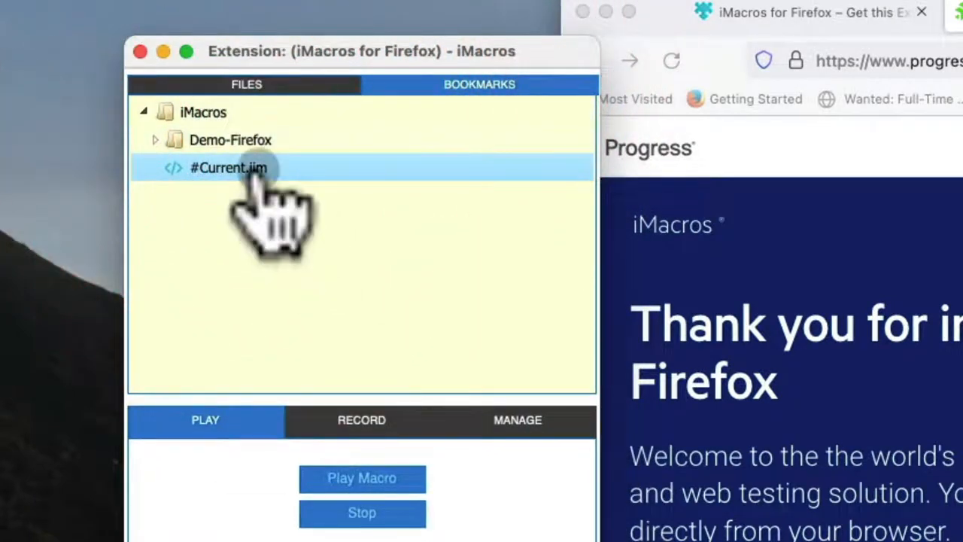
{"action": "left_click_drag", "start_coordinate": [361, 51], "coordinate": [314, 33]}
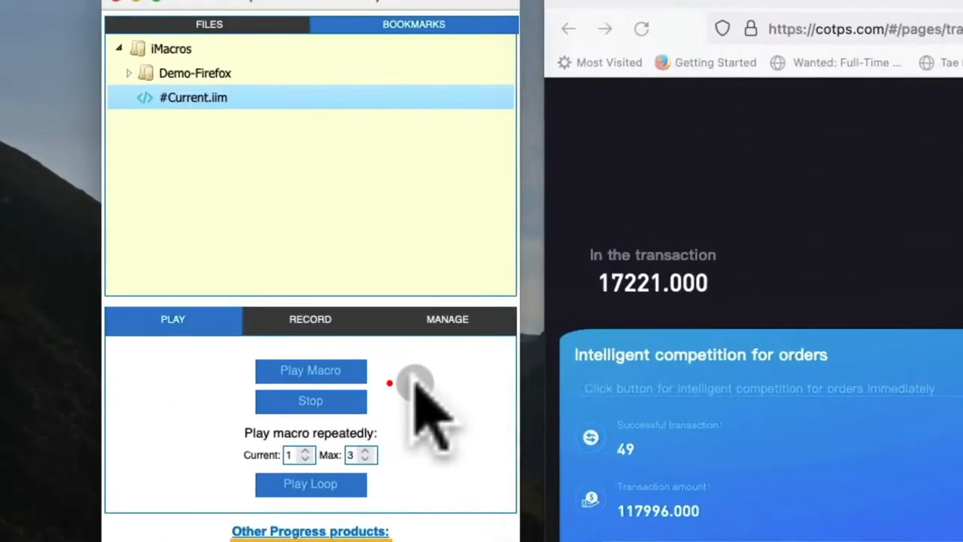
Record a short macro of the cotps.com transaction page into #Current.iim.
{"action": "left_click", "coordinate": [310, 319]}
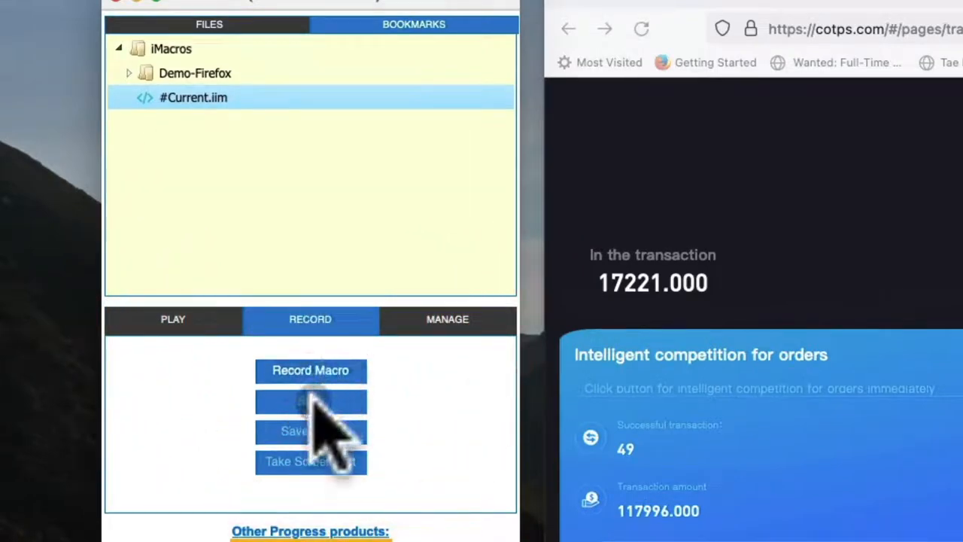
{"action": "left_click", "coordinate": [310, 370]}
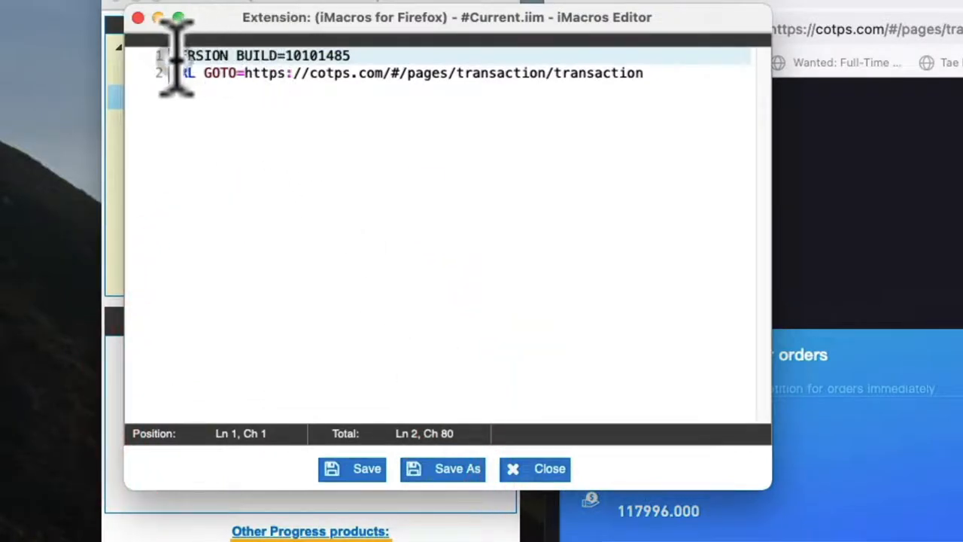
{"action": "mouse_move", "coordinate": [609, 112]}
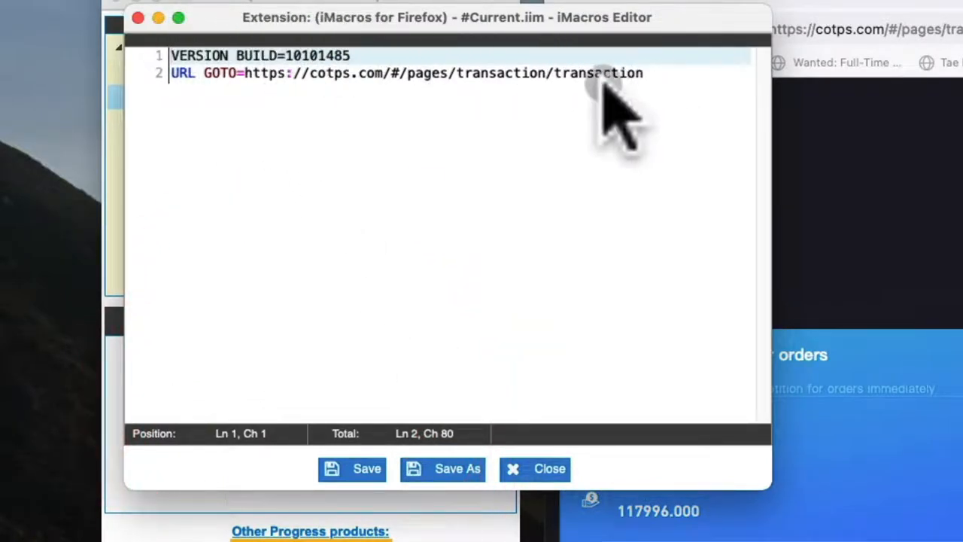
{"action": "mouse_move", "coordinate": [647, 98]}
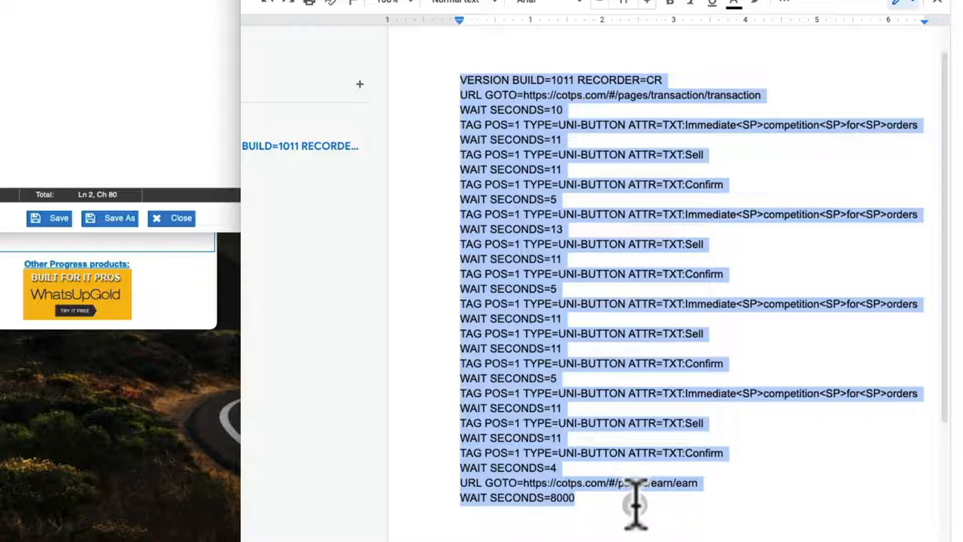
{"action": "mouse_move", "coordinate": [560, 241]}
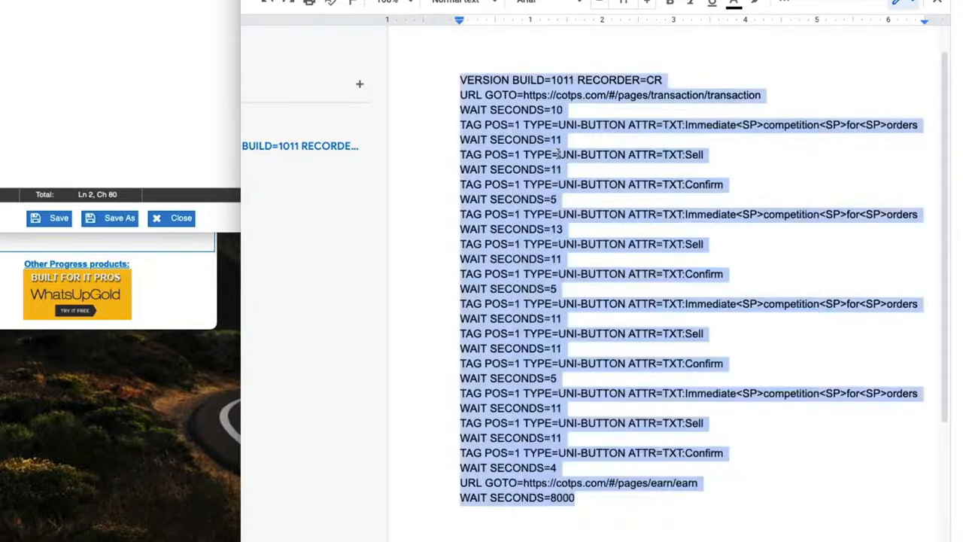
{"action": "mouse_move", "coordinate": [493, 301]}
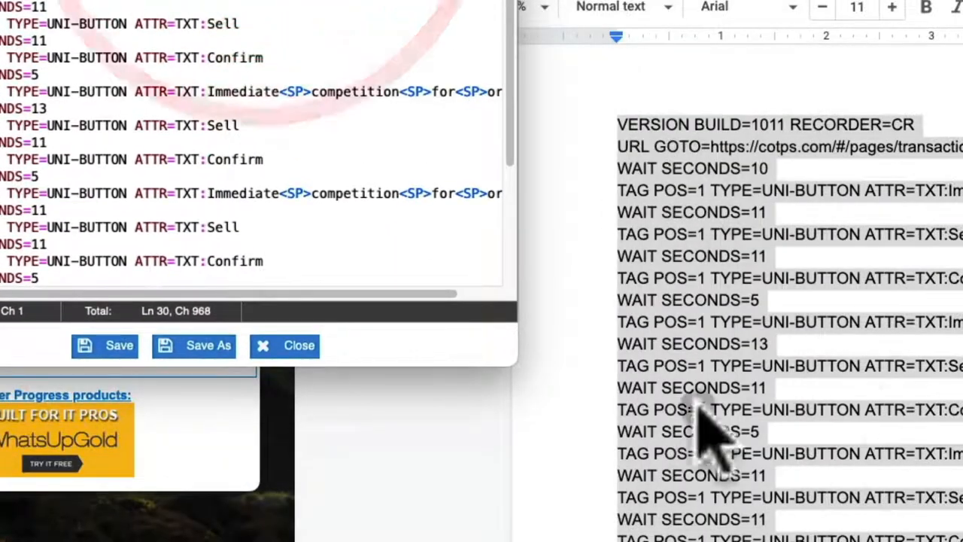
{"action": "mouse_move", "coordinate": [812, 369]}
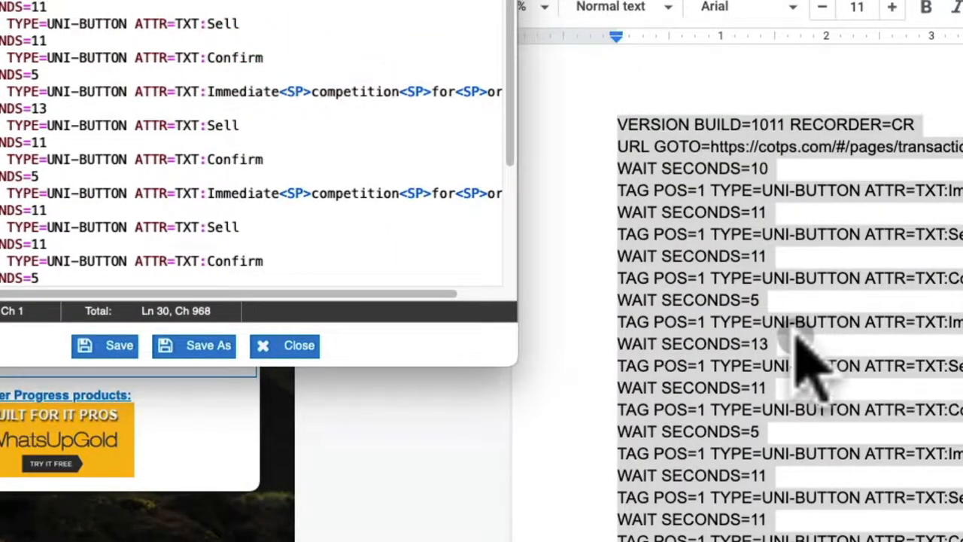
Save the pasted trading script over the existing #Current.iim macro.
{"action": "left_click", "coordinate": [106, 344]}
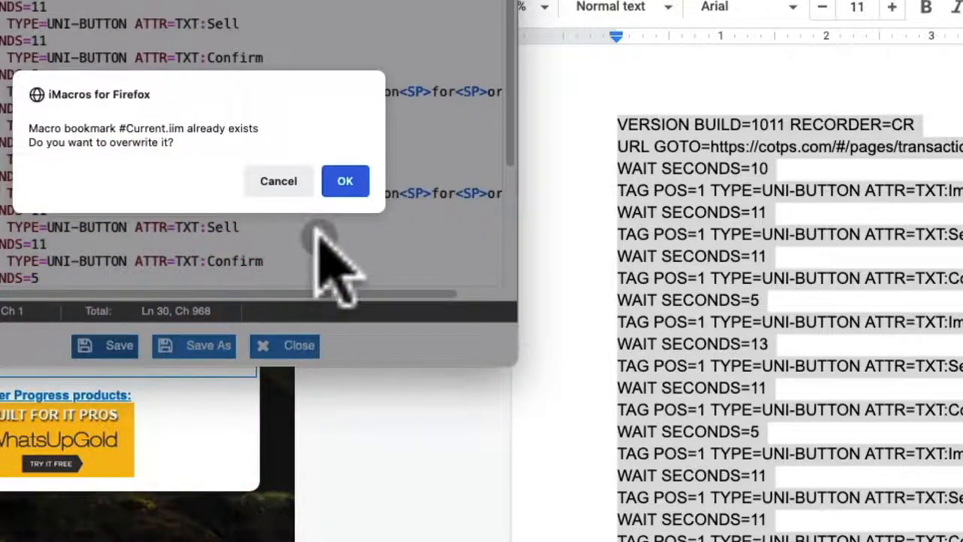
{"action": "left_click", "coordinate": [345, 180]}
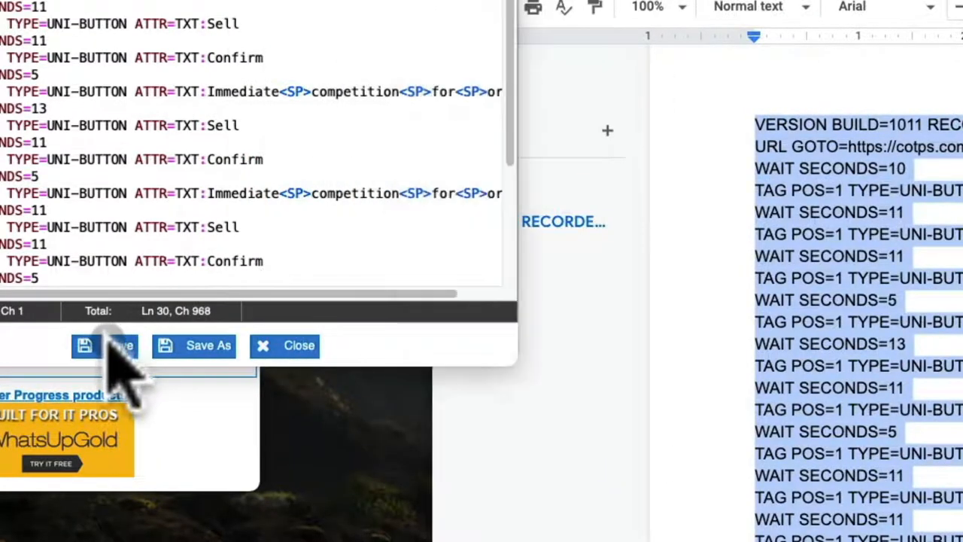
{"action": "left_click", "coordinate": [298, 345]}
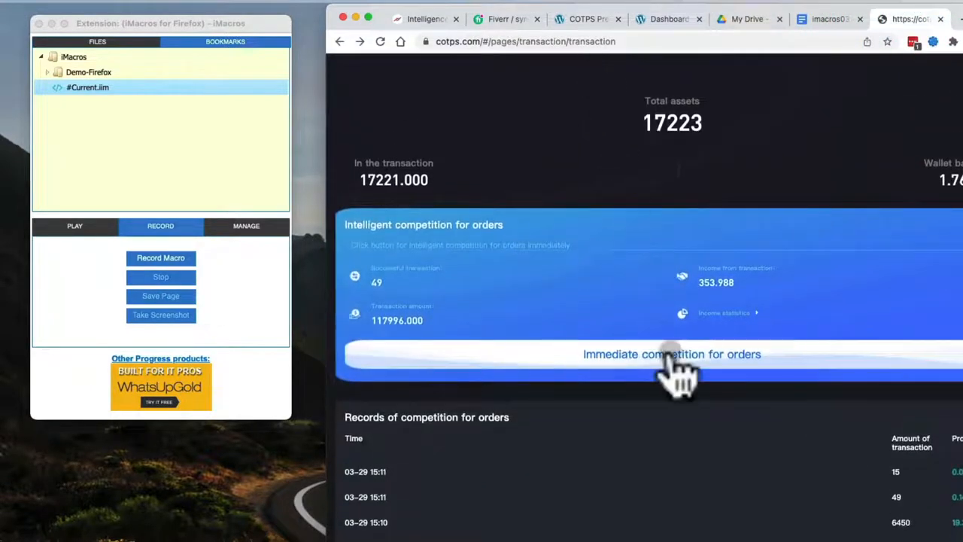
{"action": "mouse_move", "coordinate": [689, 464]}
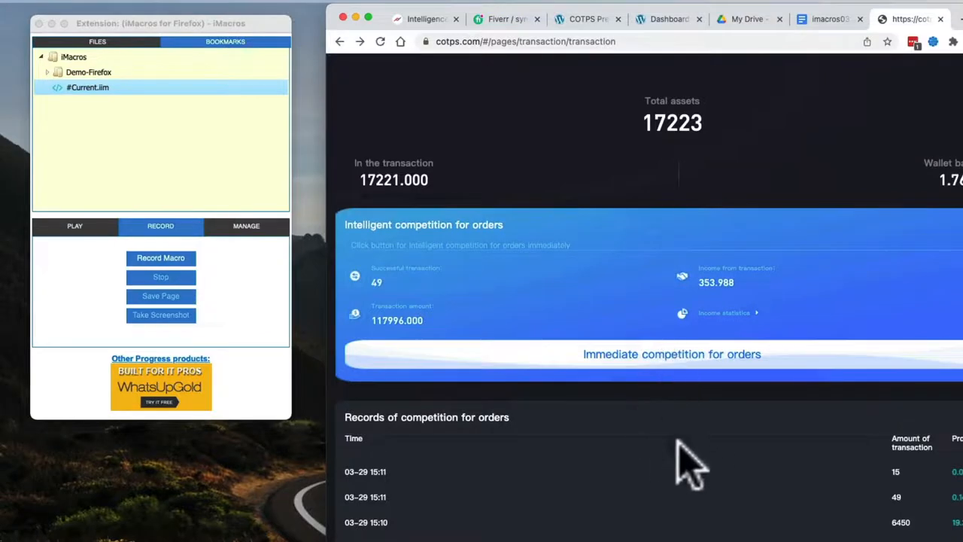
{"action": "mouse_move", "coordinate": [685, 490]}
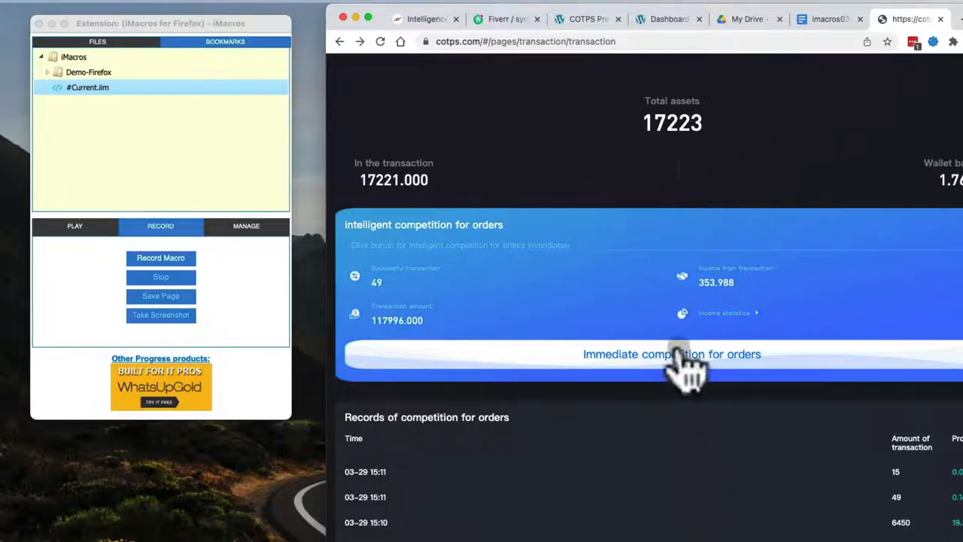
{"action": "mouse_move", "coordinate": [689, 499]}
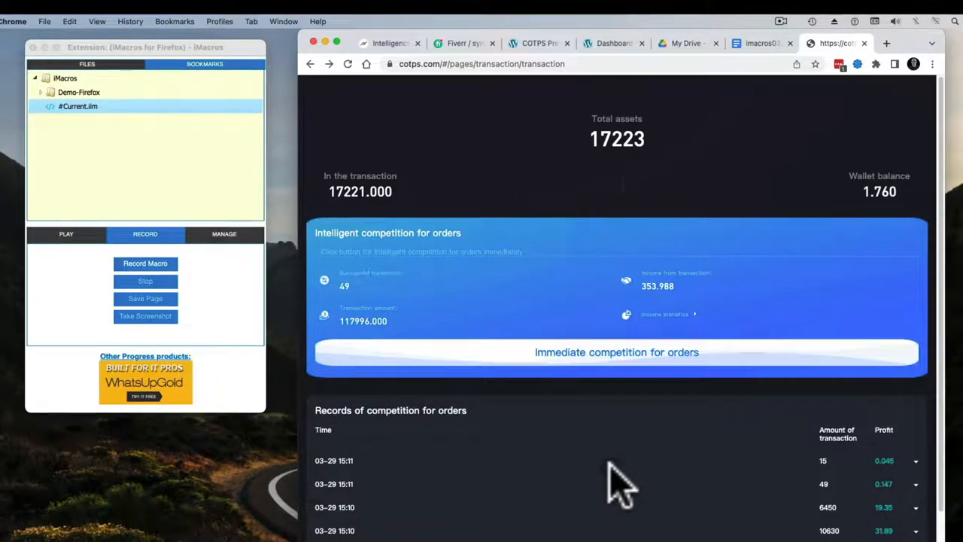
{"action": "mouse_move", "coordinate": [660, 184]}
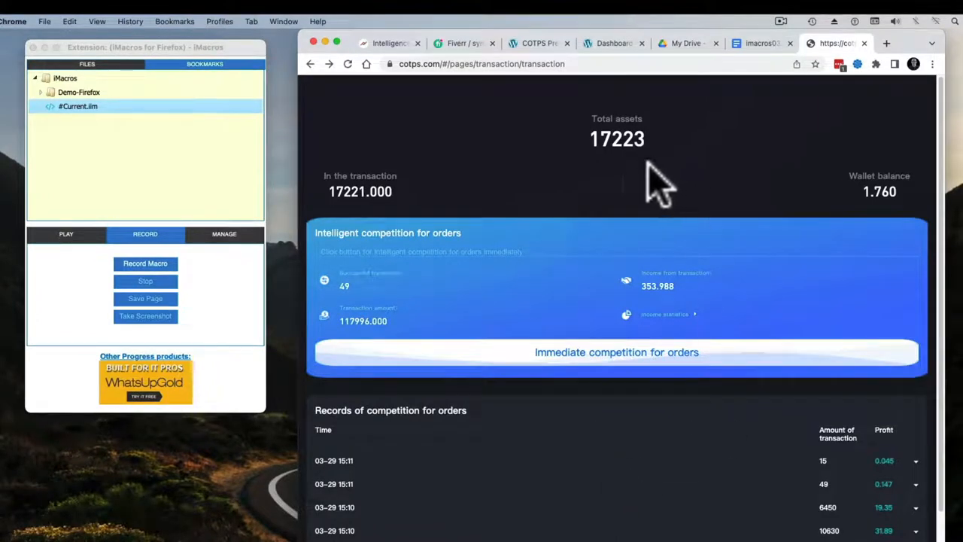
{"action": "mouse_move", "coordinate": [760, 389]}
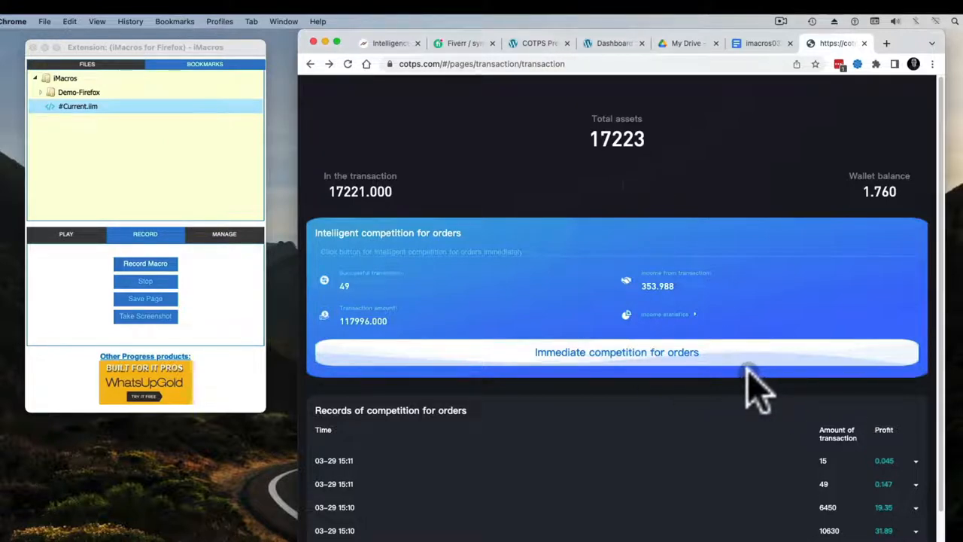
{"action": "mouse_move", "coordinate": [880, 211]}
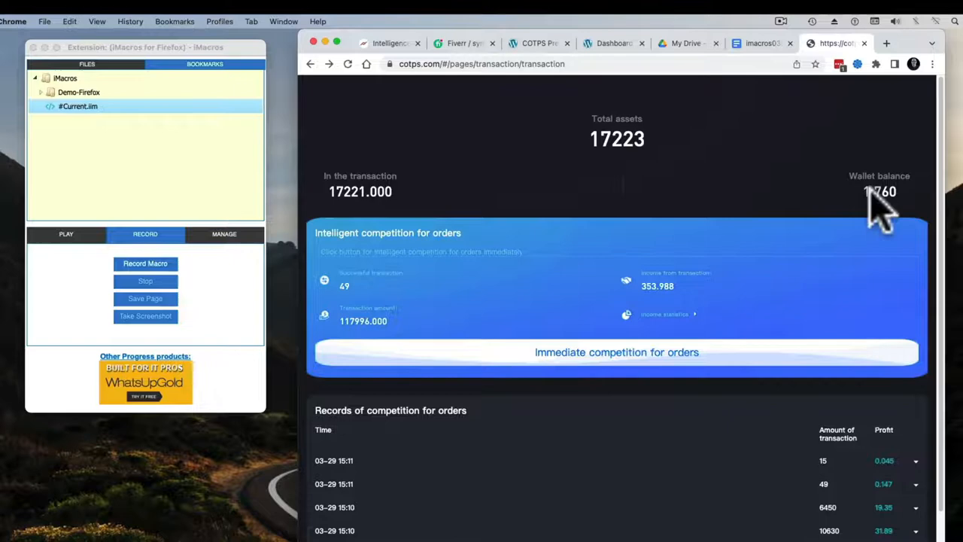
{"action": "mouse_move", "coordinate": [133, 178]}
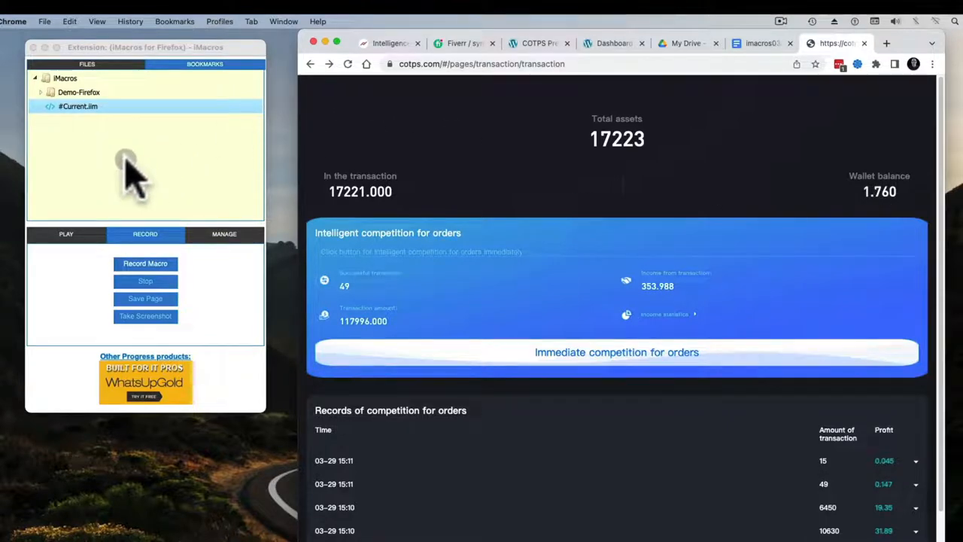
{"action": "mouse_move", "coordinate": [805, 459]}
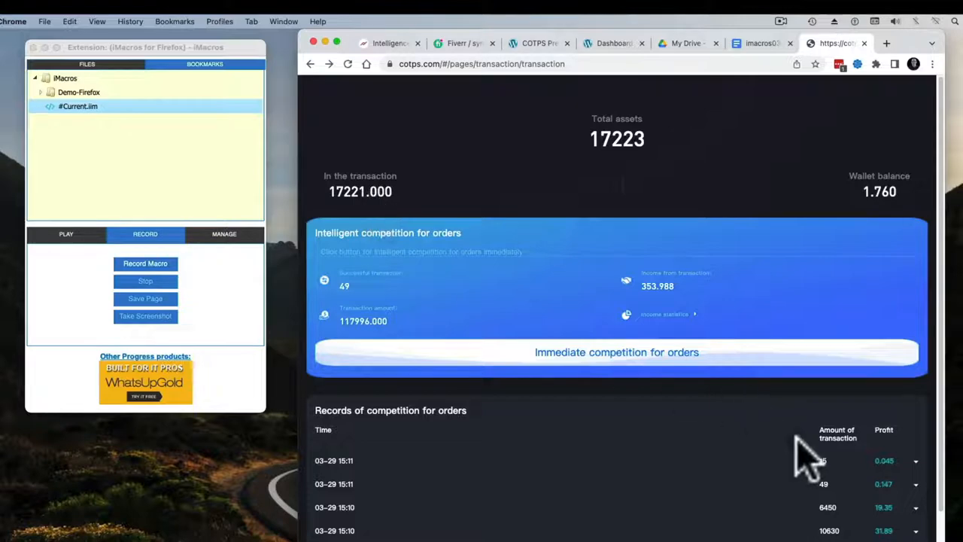
{"action": "mouse_move", "coordinate": [346, 214]}
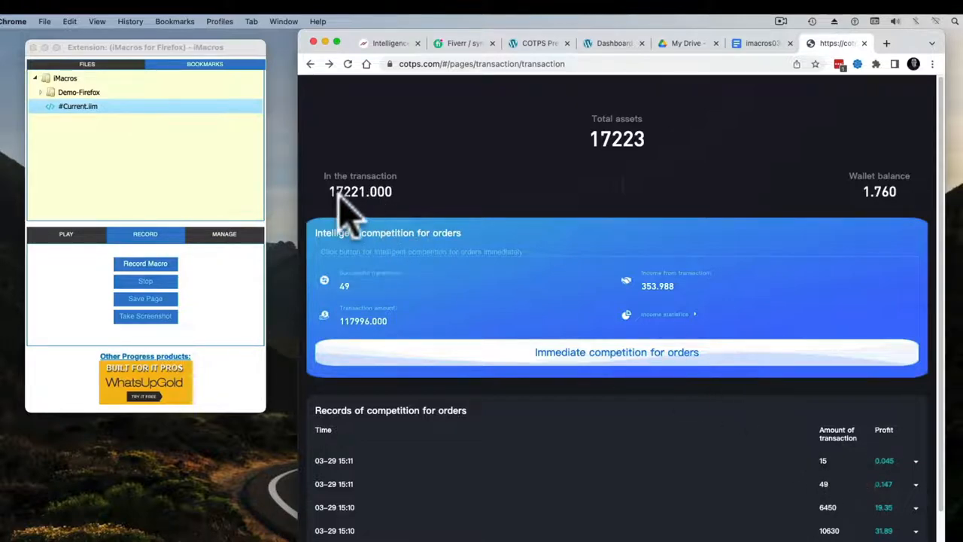
{"action": "mouse_move", "coordinate": [775, 243]}
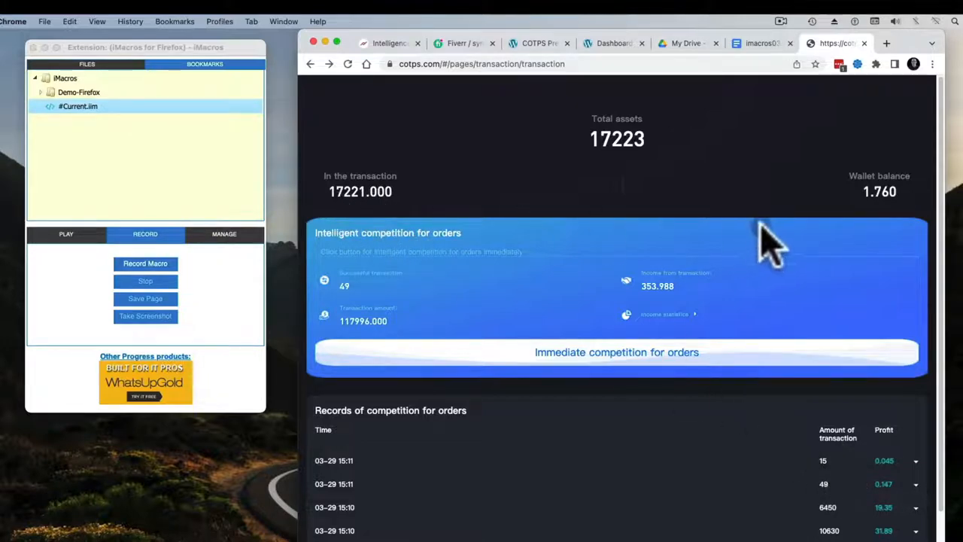
{"action": "mouse_move", "coordinate": [885, 203]}
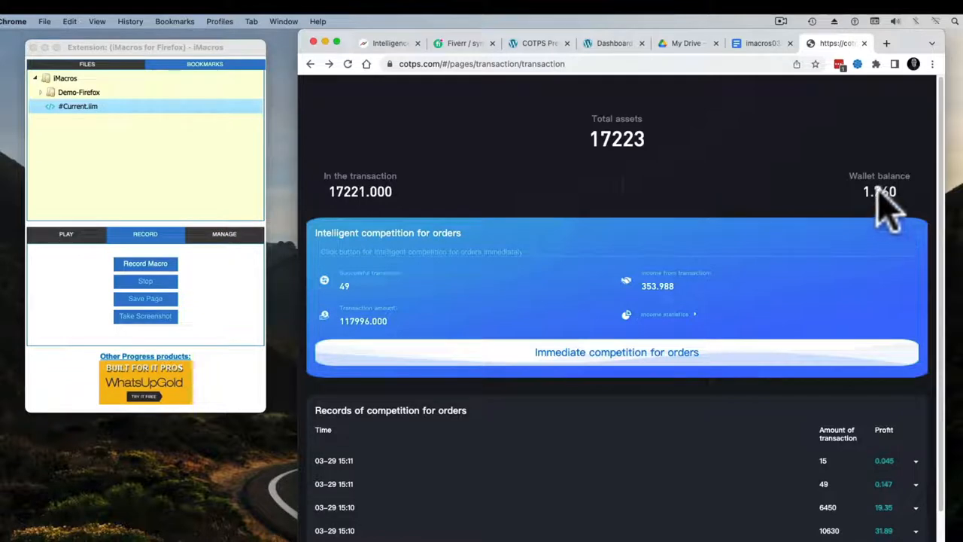
{"action": "mouse_move", "coordinate": [858, 210]}
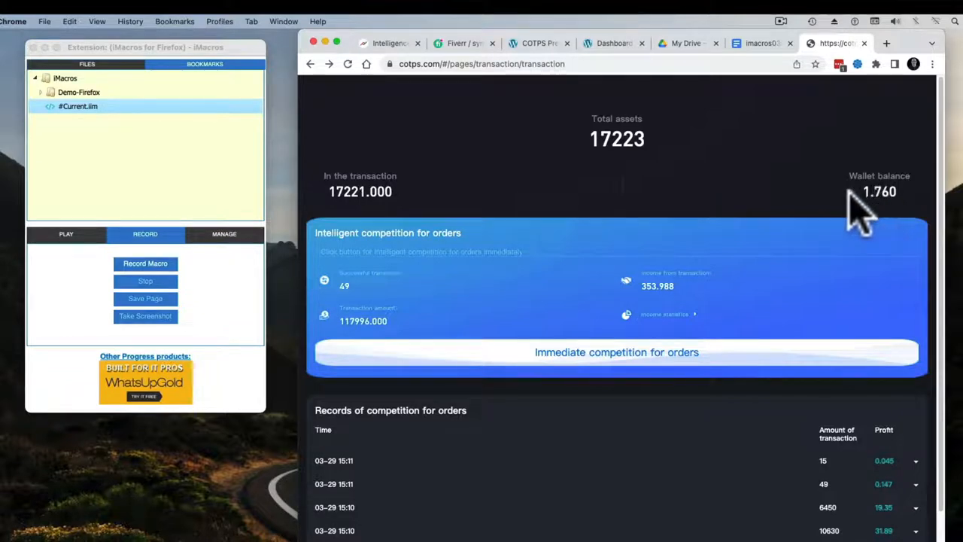
{"action": "mouse_move", "coordinate": [885, 208]}
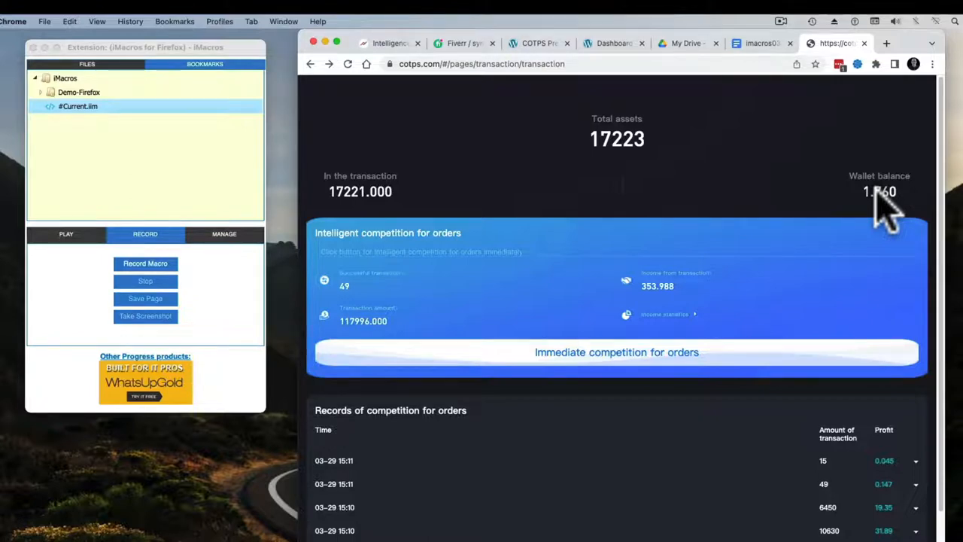
{"action": "mouse_move", "coordinate": [881, 211]}
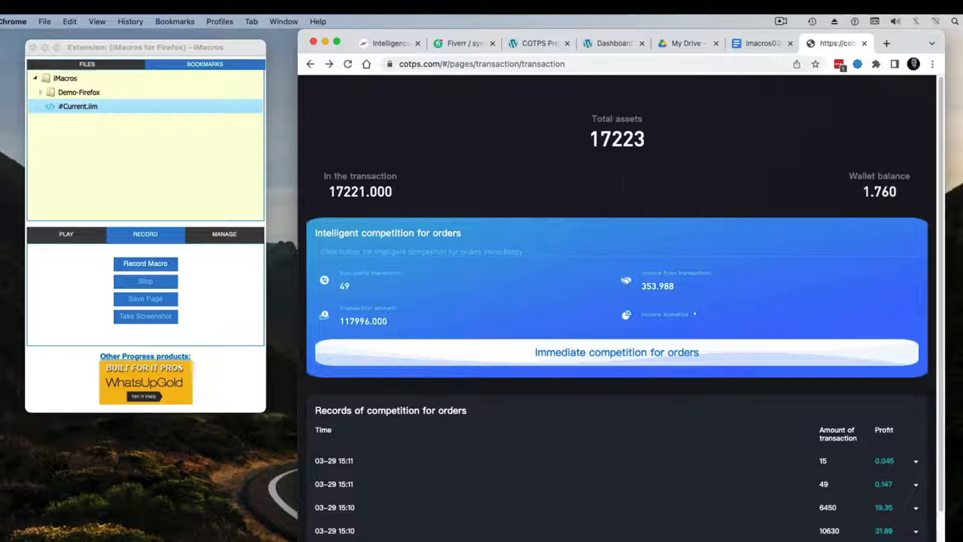
{"action": "mouse_move", "coordinate": [888, 208]}
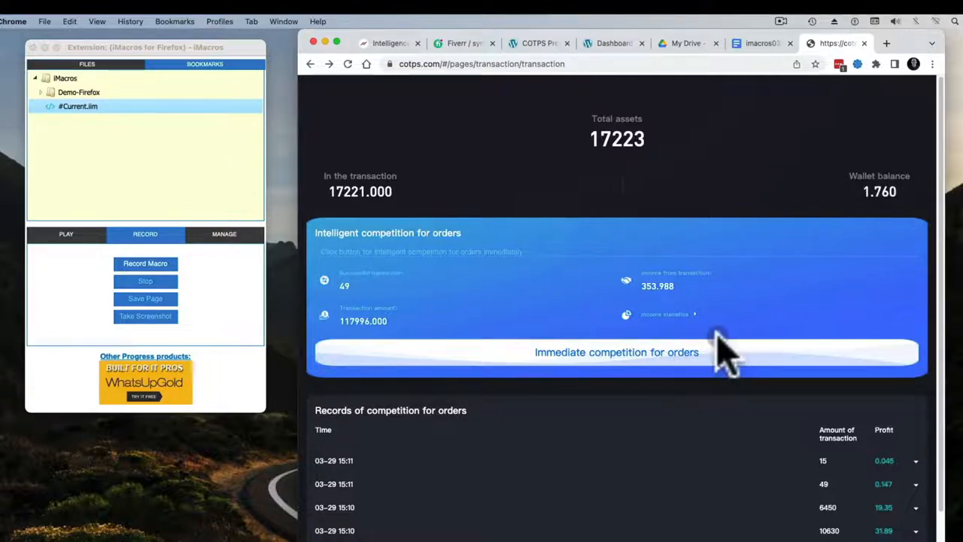
{"action": "mouse_move", "coordinate": [755, 346]}
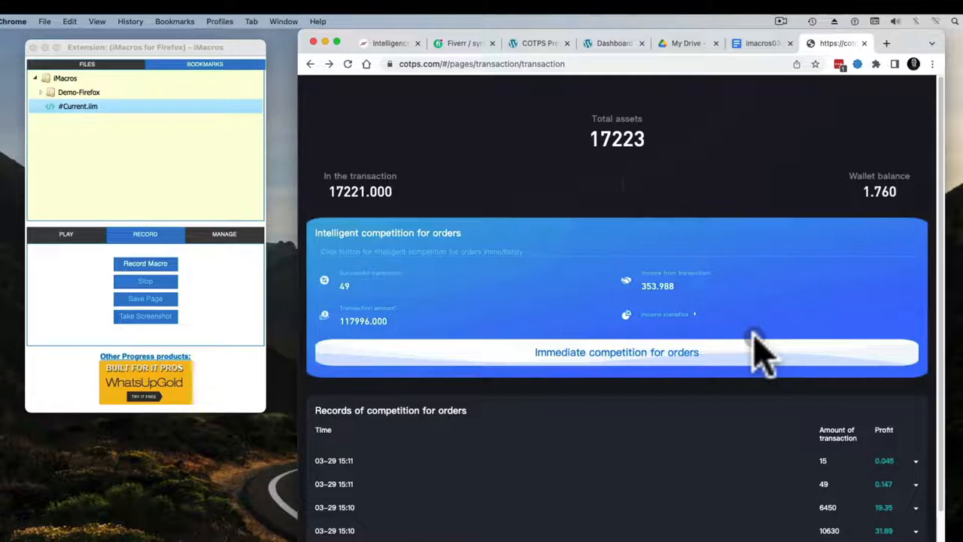
{"action": "mouse_move", "coordinate": [133, 193]}
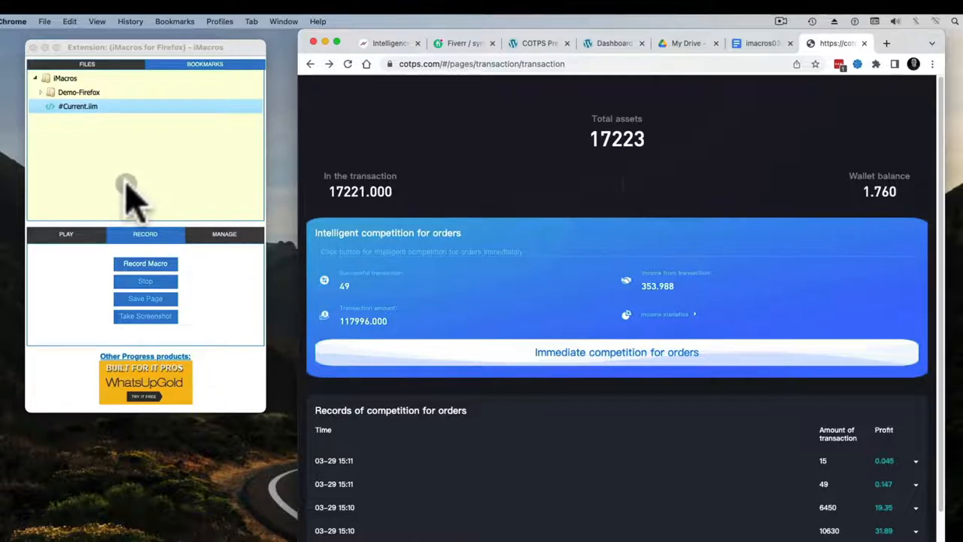
{"action": "mouse_move", "coordinate": [150, 199]}
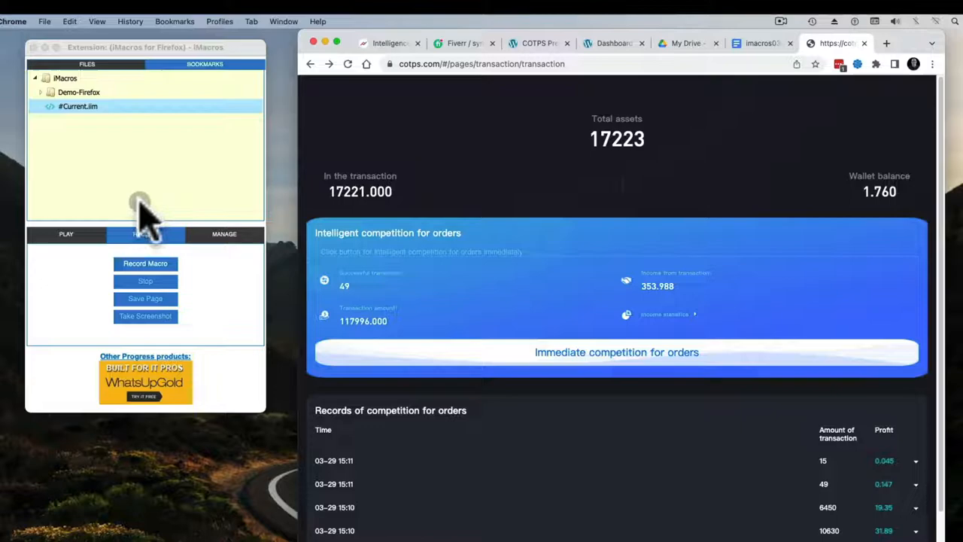
Show the iMacros play functions with repeat loop current 1 and max 3.
{"action": "left_click", "coordinate": [66, 235]}
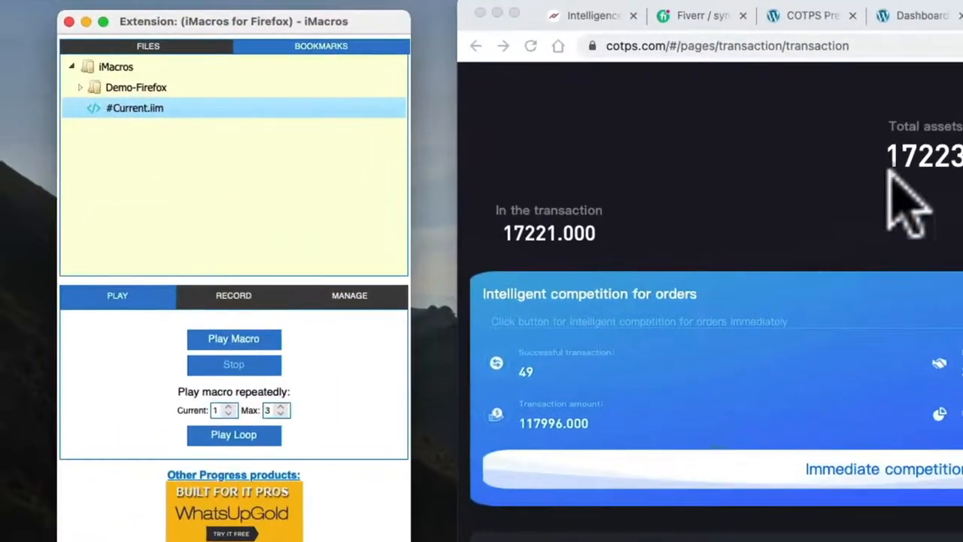
{"action": "mouse_move", "coordinate": [594, 263]}
{"action": "type", "text": "16"}
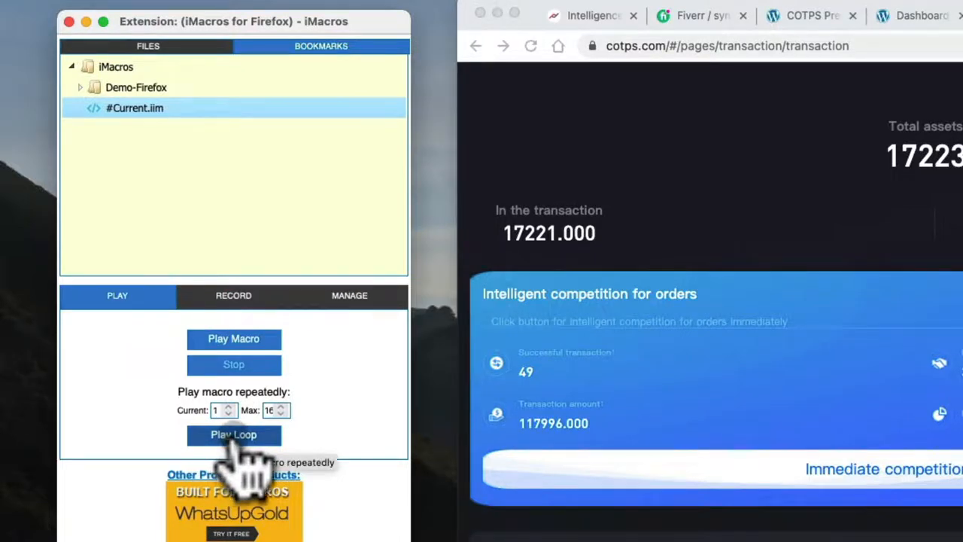
{"action": "mouse_move", "coordinate": [903, 482]}
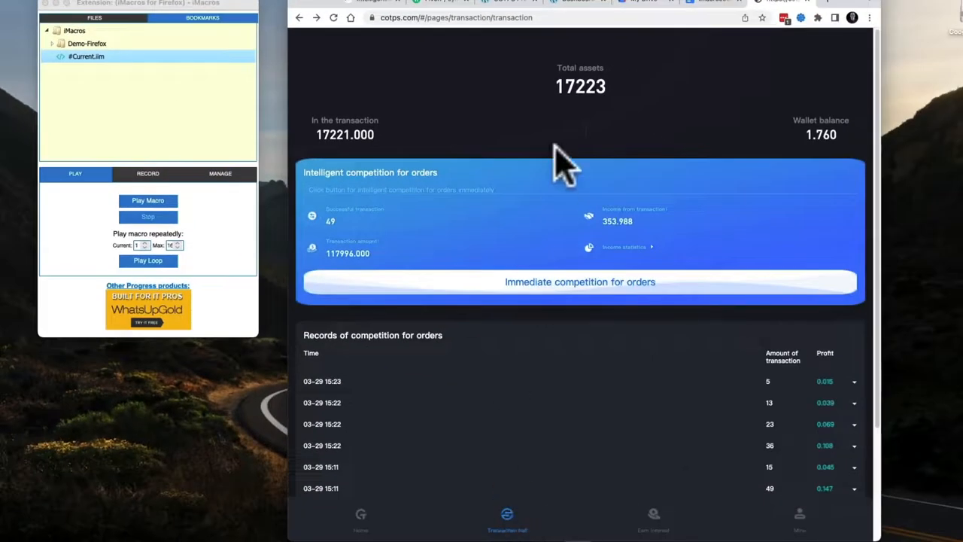
{"action": "mouse_move", "coordinate": [602, 268]}
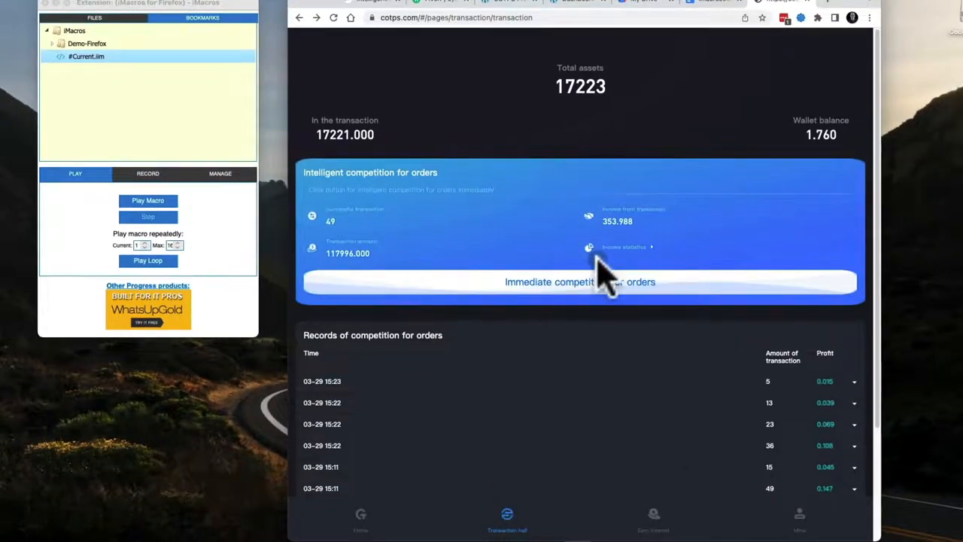
{"action": "mouse_move", "coordinate": [655, 527]}
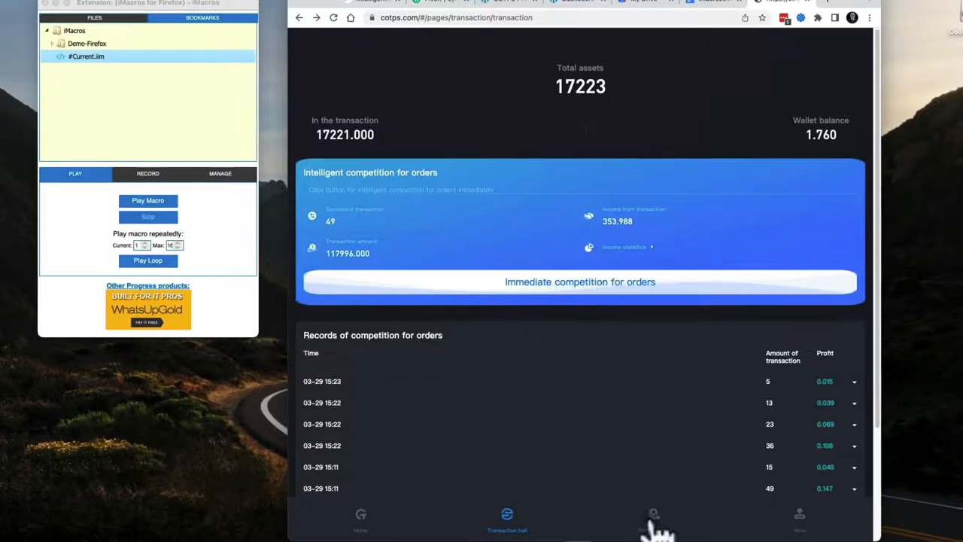
{"action": "mouse_move", "coordinate": [644, 255]}
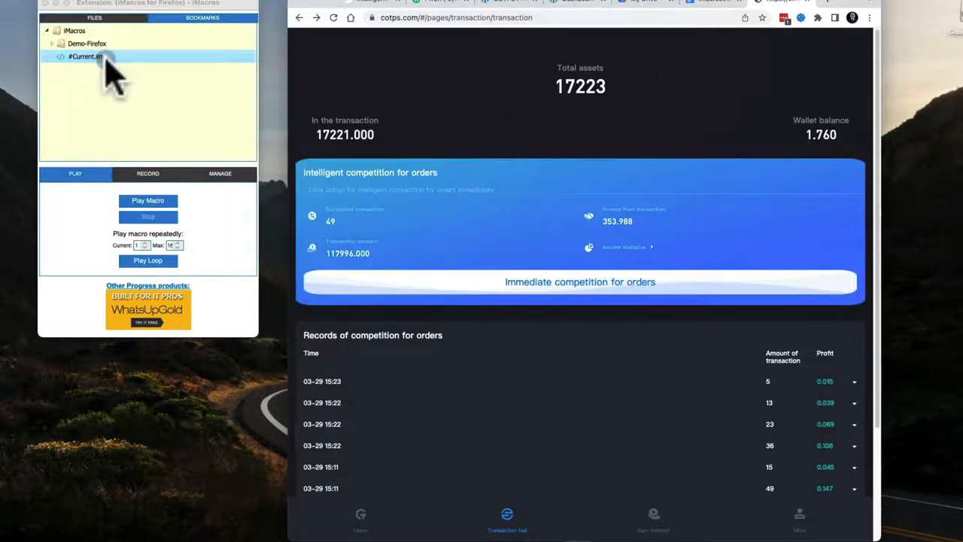
{"action": "mouse_move", "coordinate": [512, 148]}
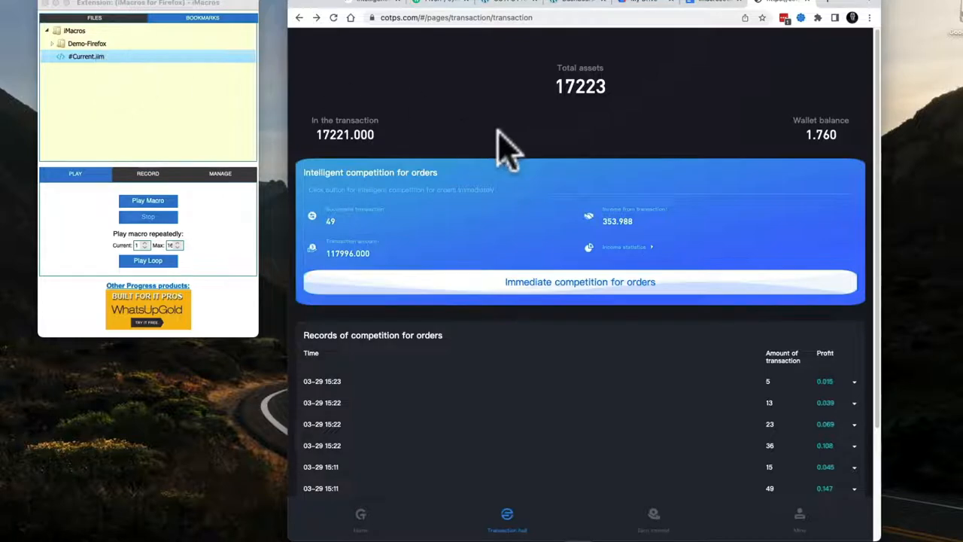
{"action": "mouse_move", "coordinate": [540, 123]}
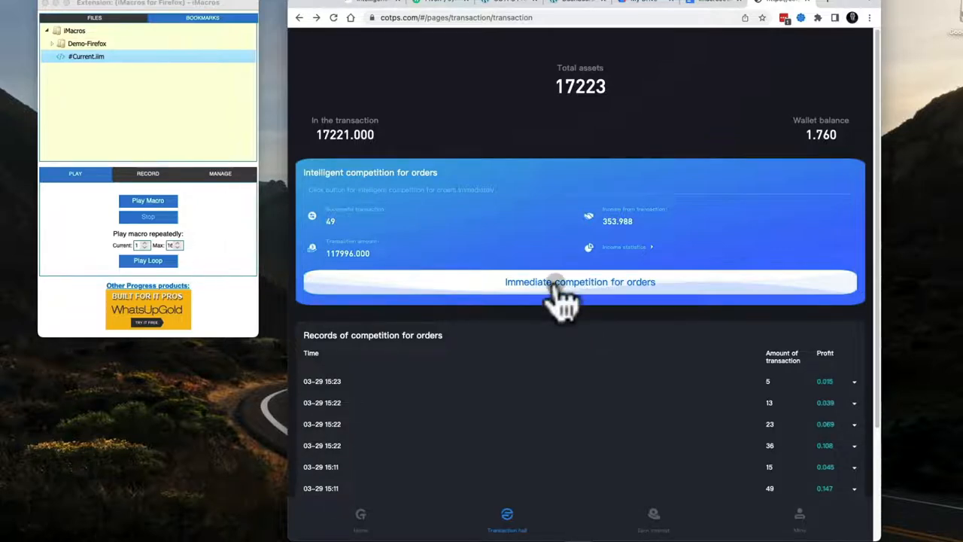
{"action": "mouse_move", "coordinate": [189, 58]}
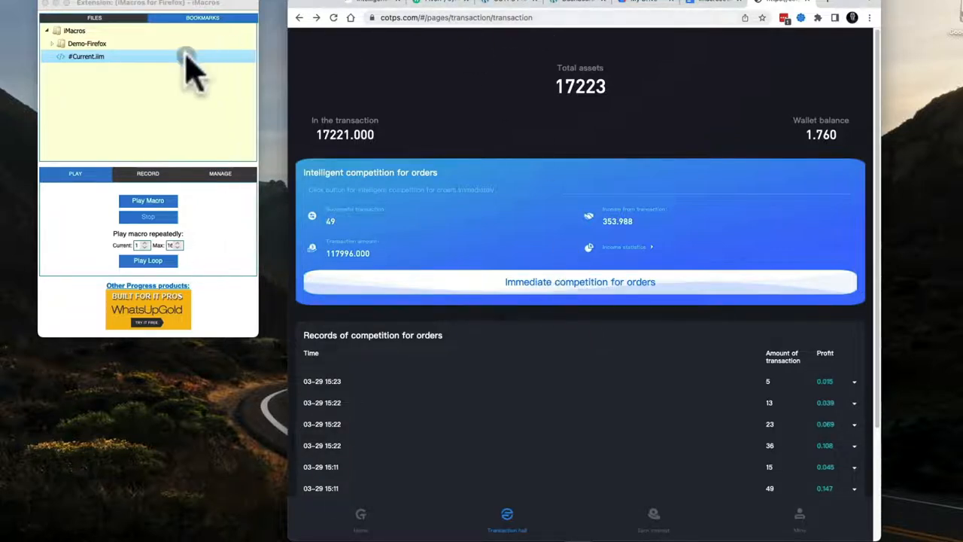
{"action": "mouse_move", "coordinate": [188, 42]}
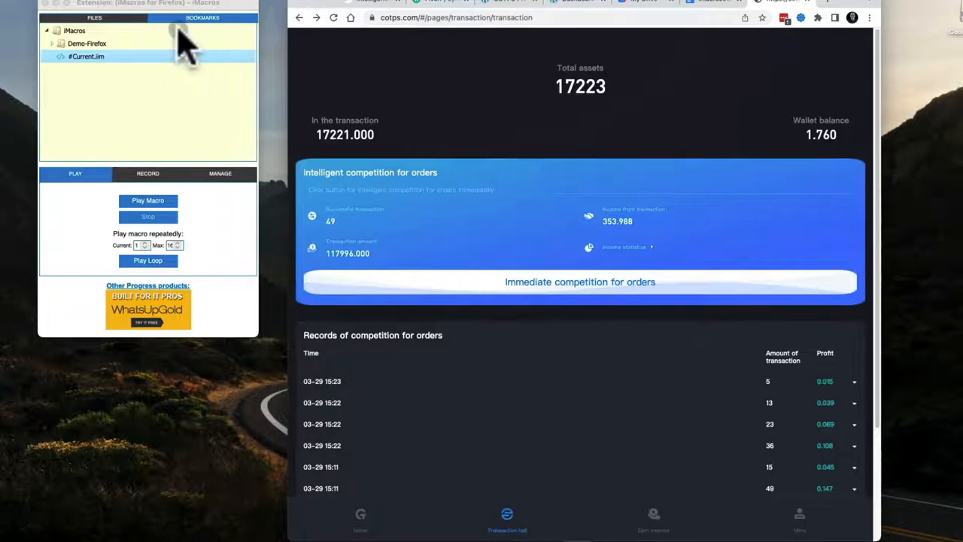
{"action": "mouse_move", "coordinate": [424, 22]}
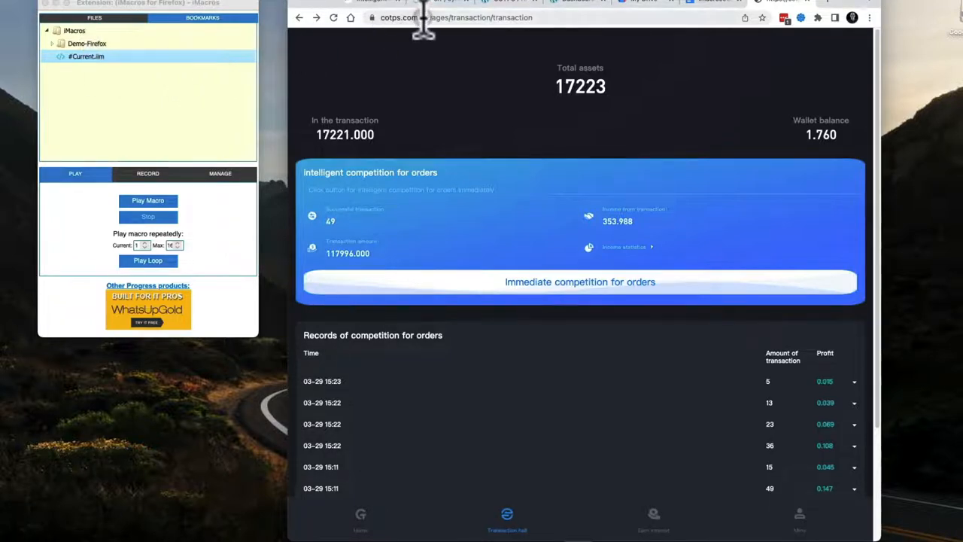
{"action": "mouse_move", "coordinate": [503, 27]}
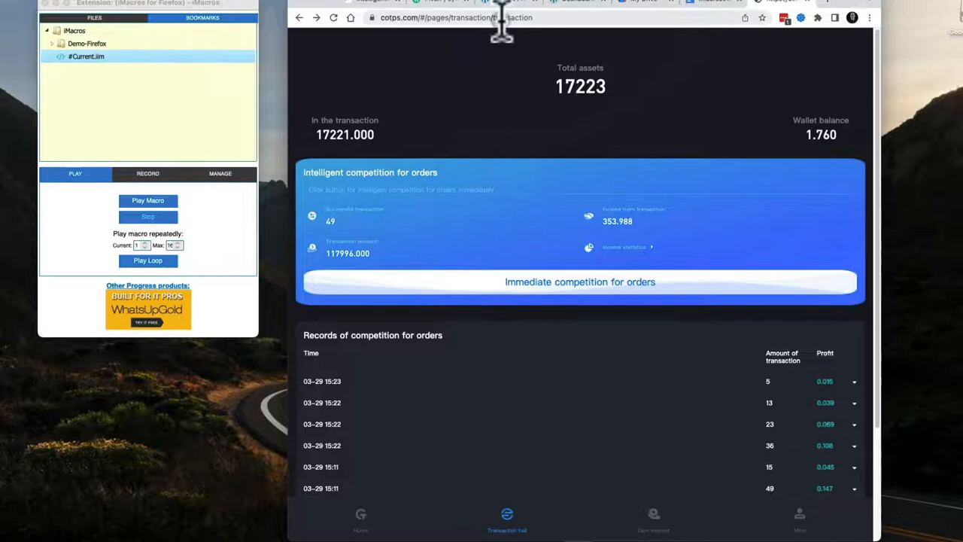
{"action": "mouse_move", "coordinate": [560, 67]}
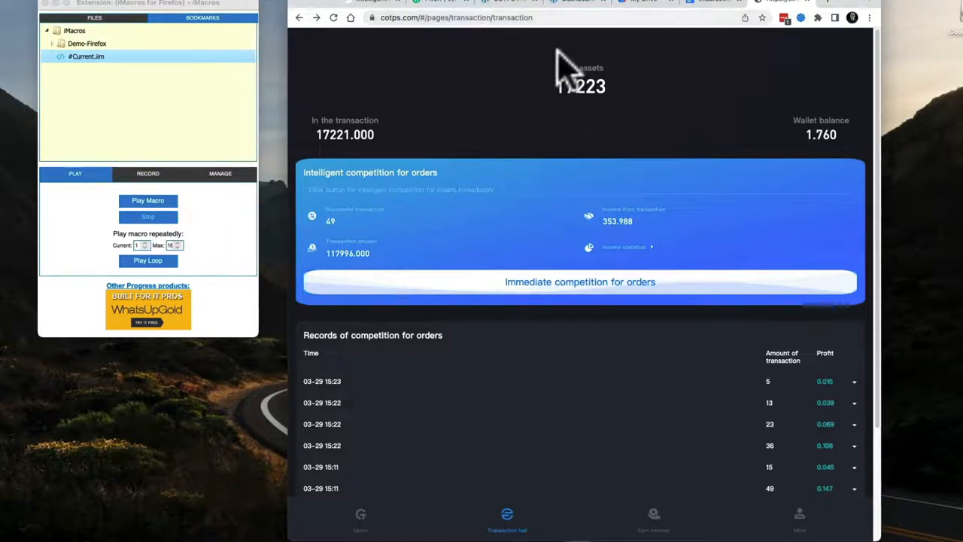
{"action": "mouse_move", "coordinate": [389, 30]}
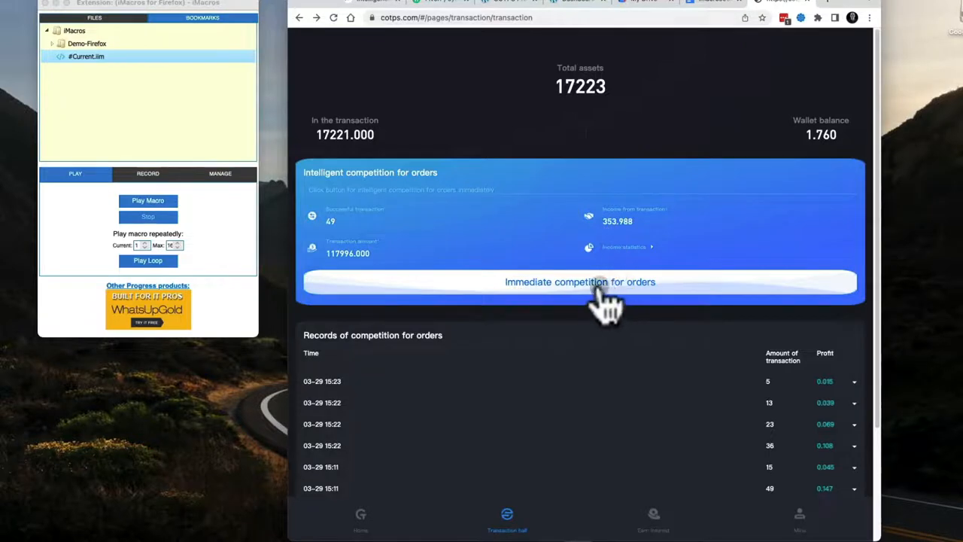
{"action": "left_click", "coordinate": [653, 514]}
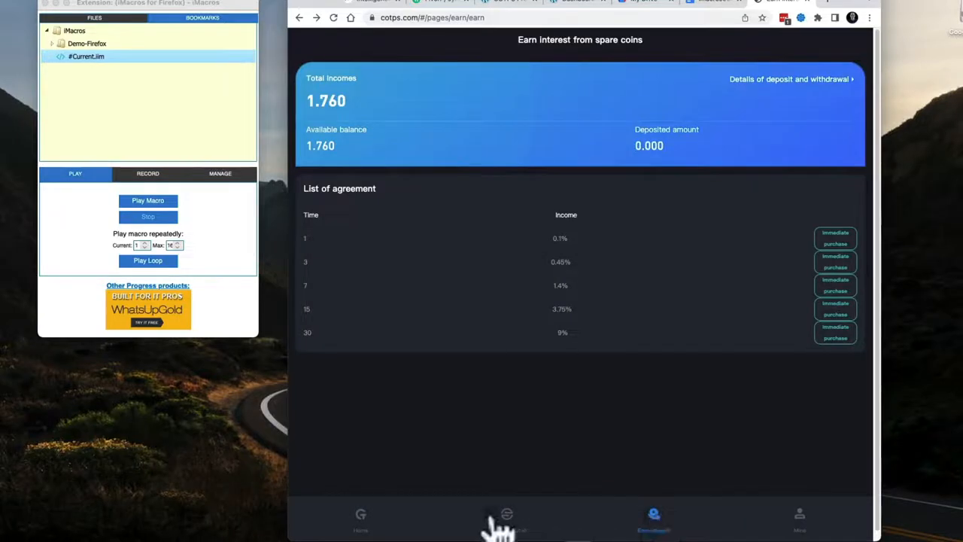
Go to the cotps transaction page showing 17223 total assets and 1.760 wallet balance.
{"action": "left_click", "coordinate": [507, 518]}
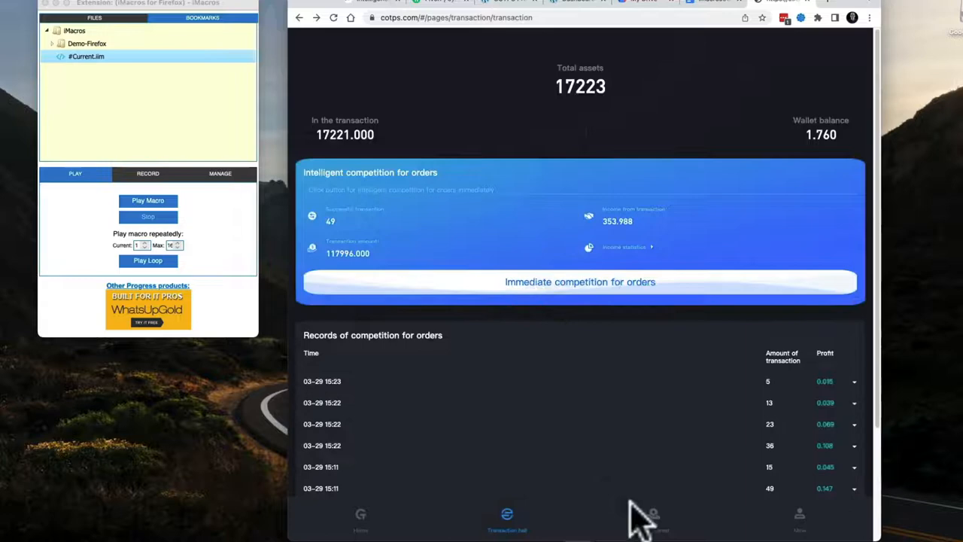
{"action": "mouse_move", "coordinate": [586, 208]}
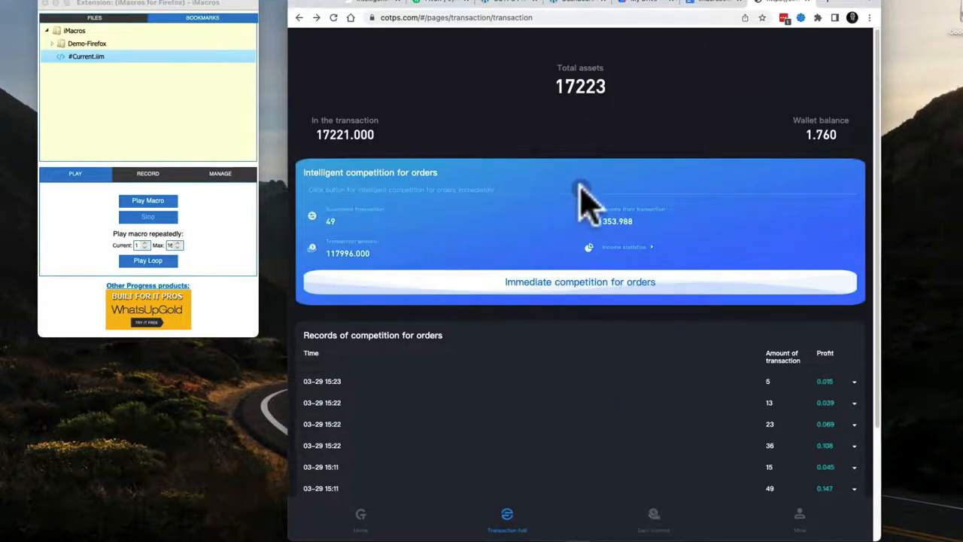
{"action": "mouse_move", "coordinate": [575, 188]}
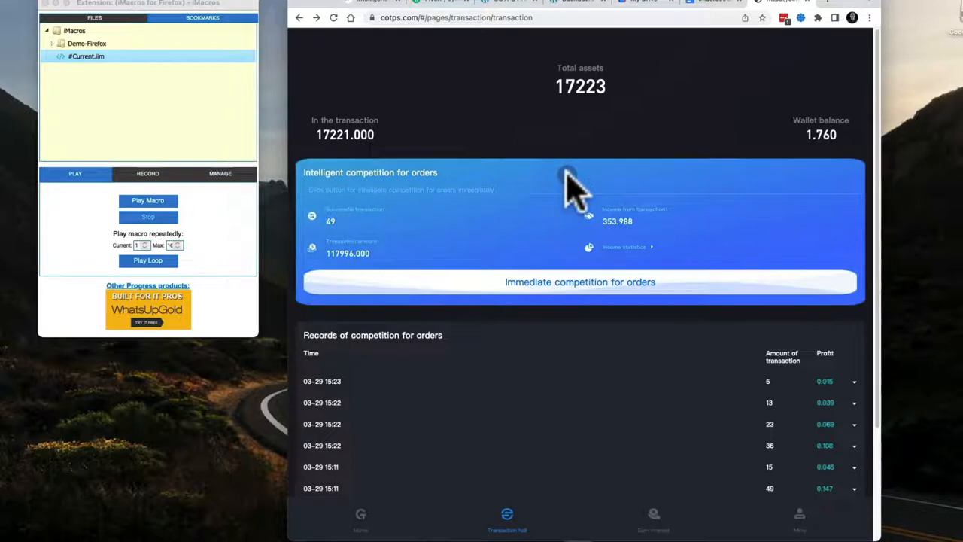
{"action": "mouse_move", "coordinate": [609, 311]}
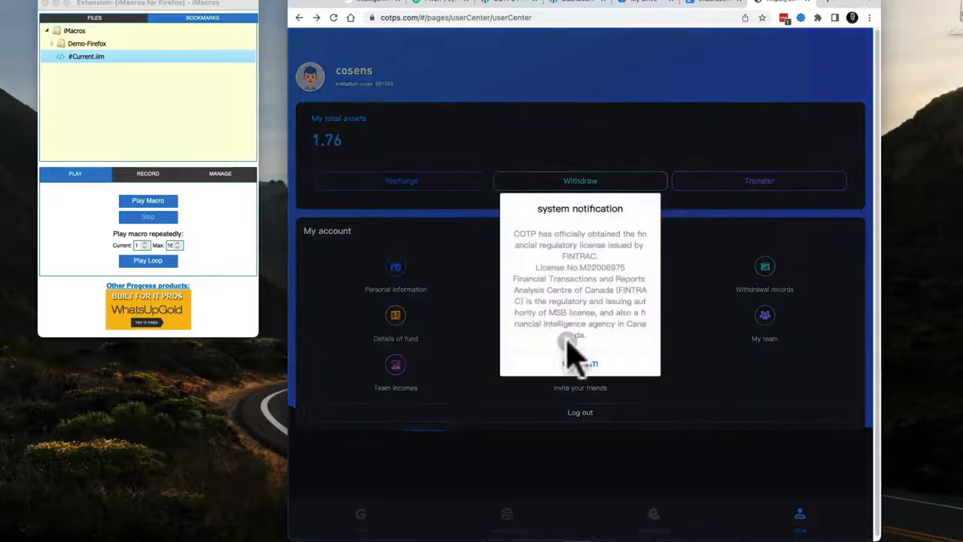
Confirm the system notification and go to the cotps My team page.
{"action": "left_click", "coordinate": [580, 354]}
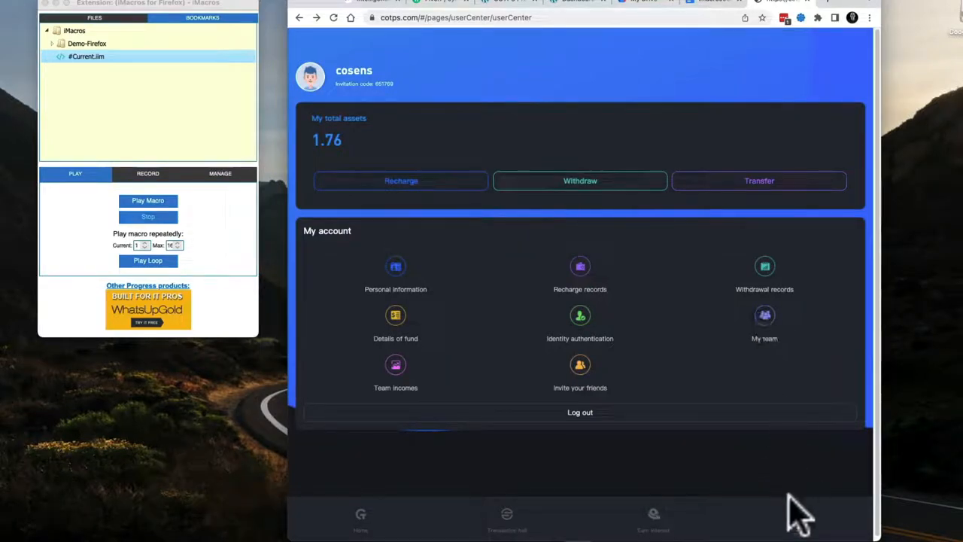
{"action": "mouse_move", "coordinate": [639, 298]}
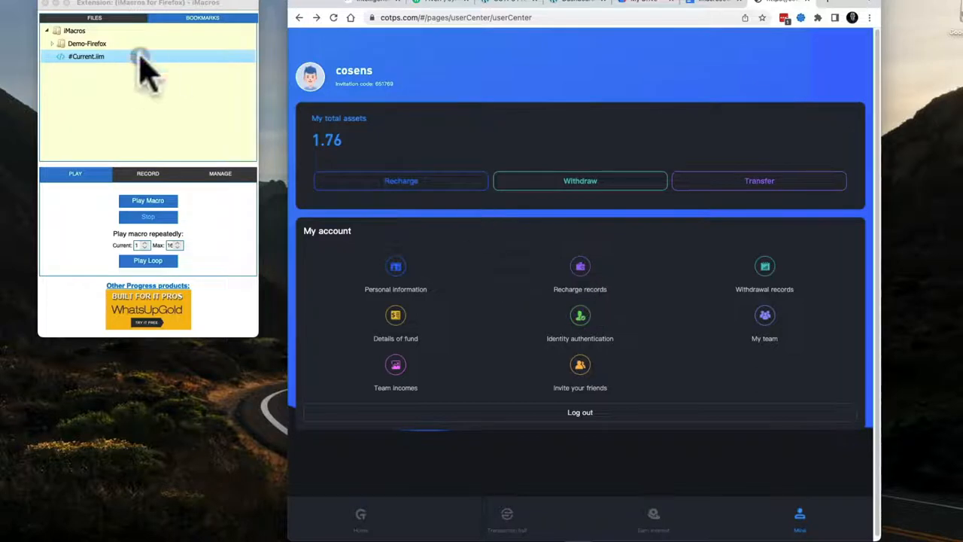
{"action": "mouse_move", "coordinate": [541, 268]}
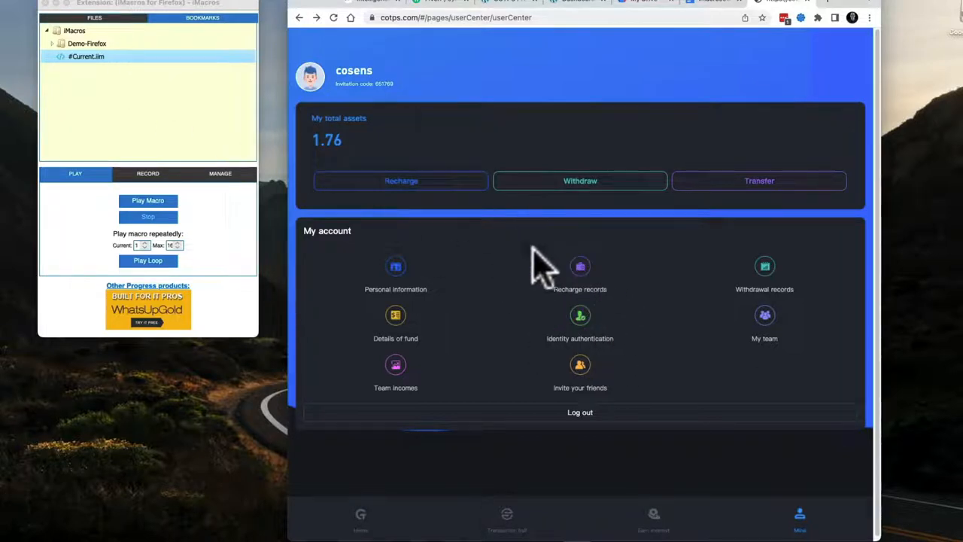
{"action": "mouse_move", "coordinate": [768, 328]}
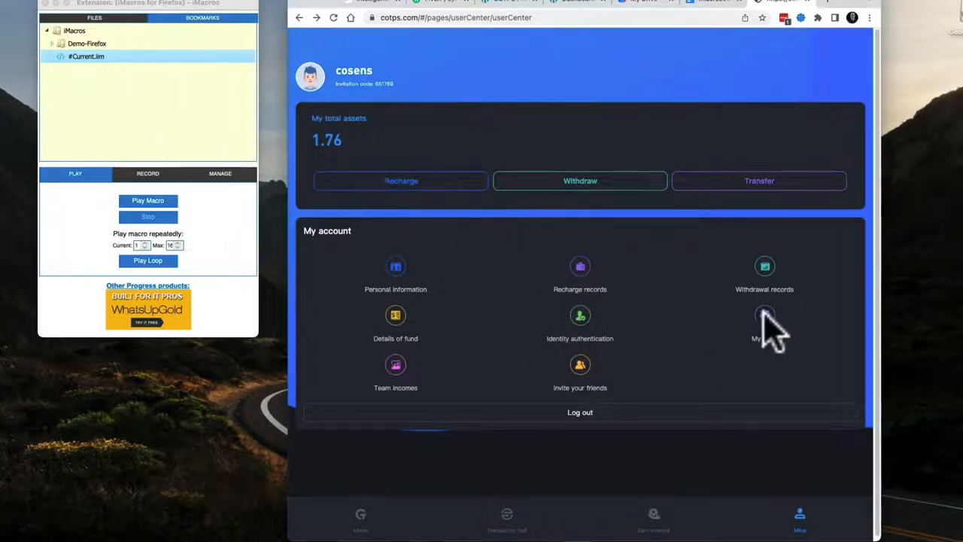
{"action": "left_click", "coordinate": [765, 323]}
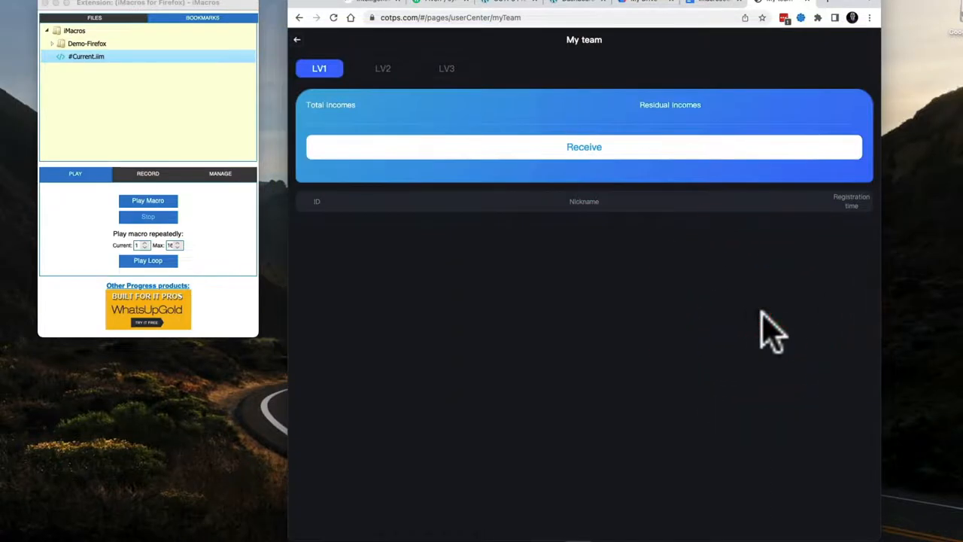
Receive the team incomes, showing 2437.175 total and the LV1 member list.
{"action": "left_click", "coordinate": [584, 147]}
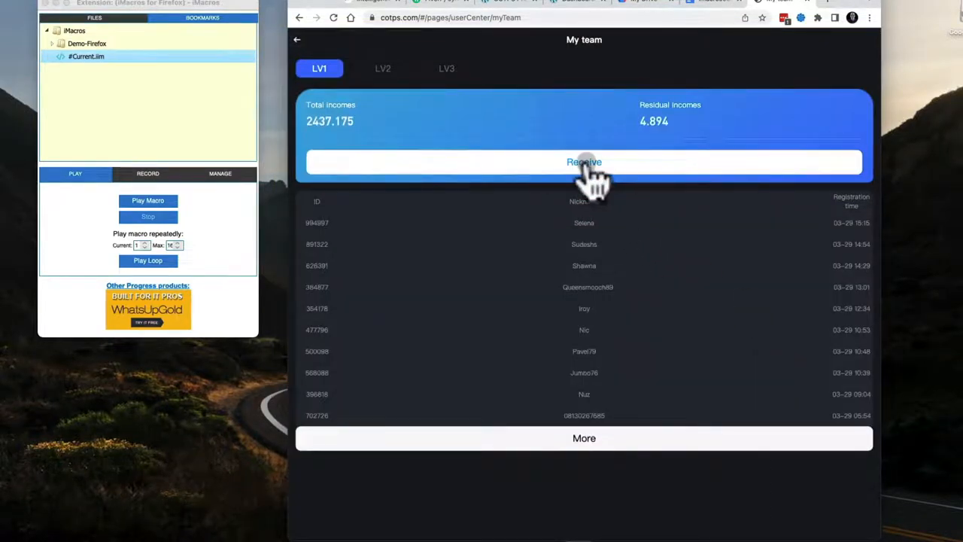
{"action": "mouse_move", "coordinate": [384, 72]}
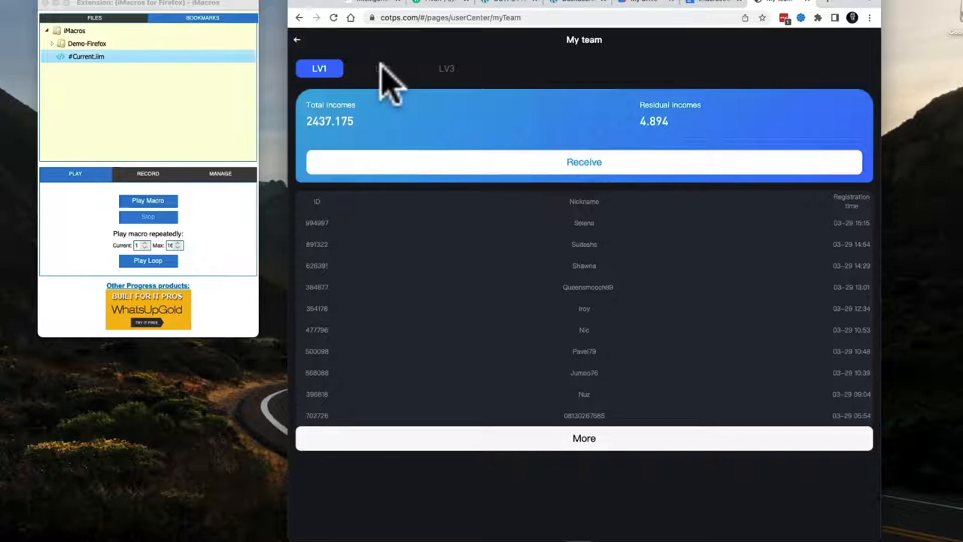
{"action": "mouse_move", "coordinate": [514, 148]}
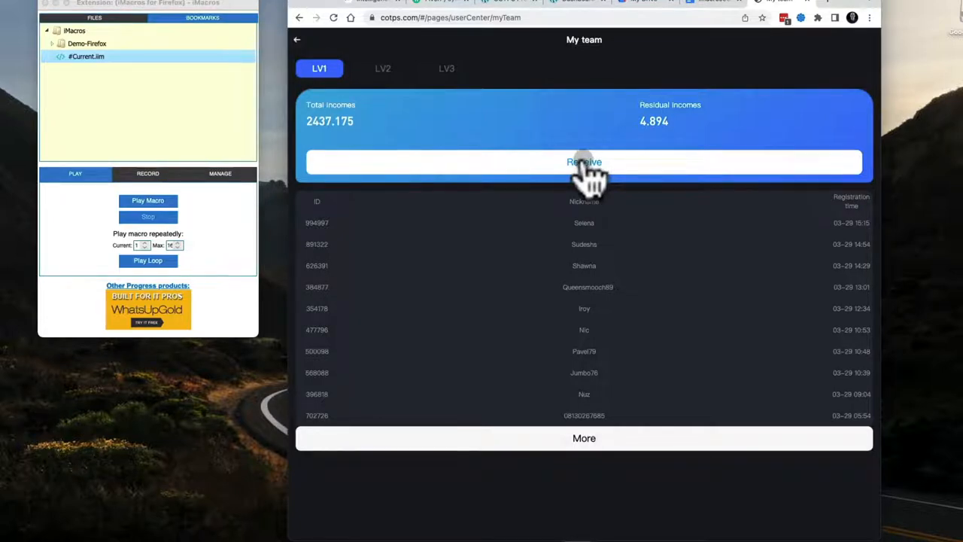
{"action": "mouse_move", "coordinate": [632, 233]}
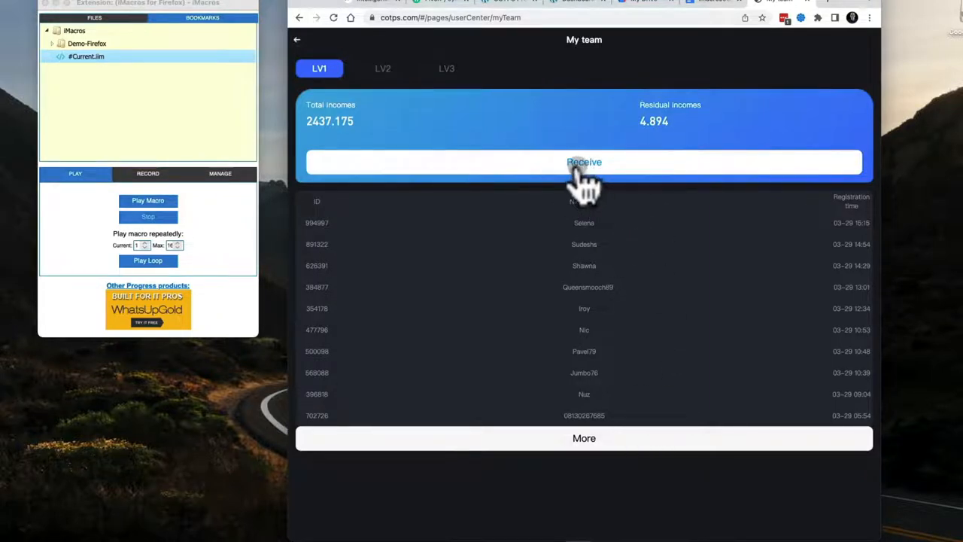
{"action": "mouse_move", "coordinate": [429, 504]}
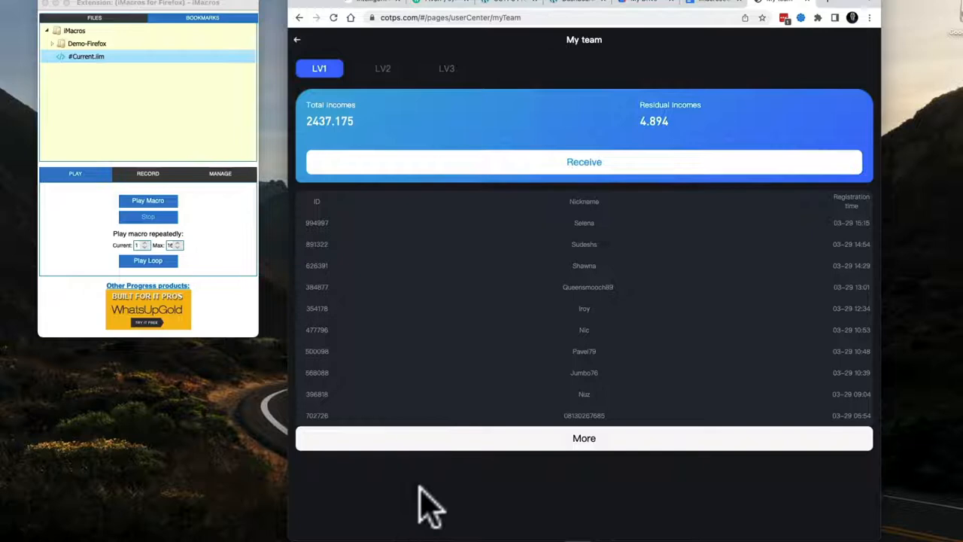
{"action": "mouse_move", "coordinate": [504, 256]}
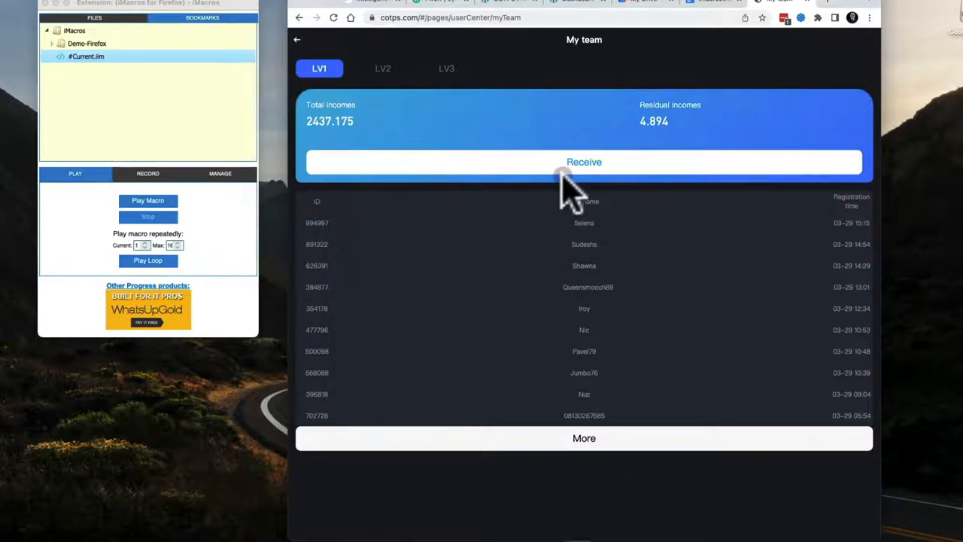
{"action": "mouse_move", "coordinate": [560, 196]}
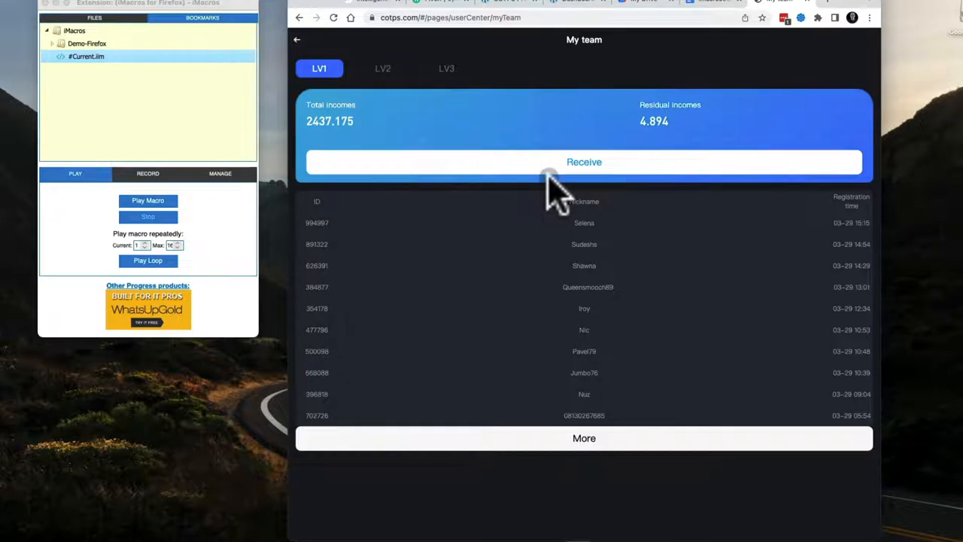
{"action": "mouse_move", "coordinate": [644, 113]}
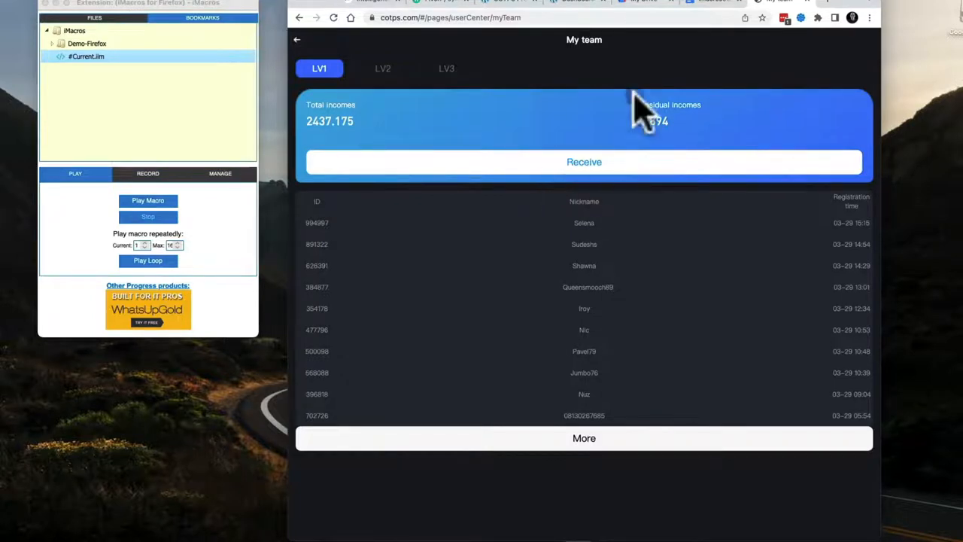
{"action": "mouse_move", "coordinate": [675, 147]}
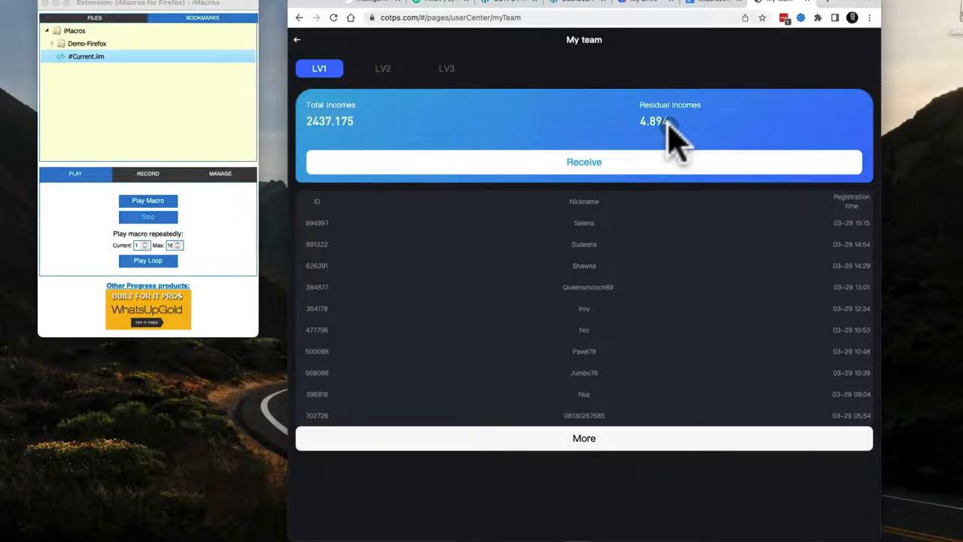
{"action": "mouse_move", "coordinate": [665, 138]}
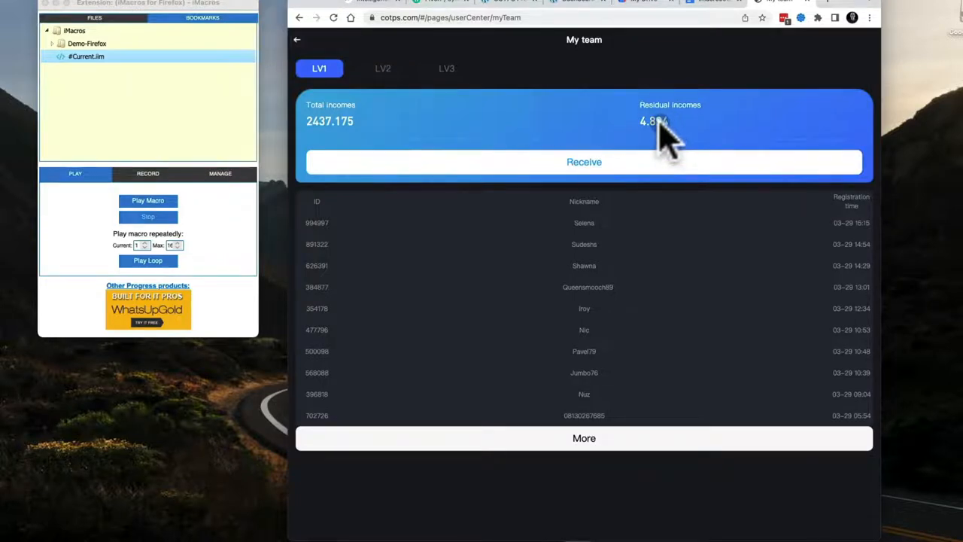
{"action": "mouse_move", "coordinate": [586, 153]}
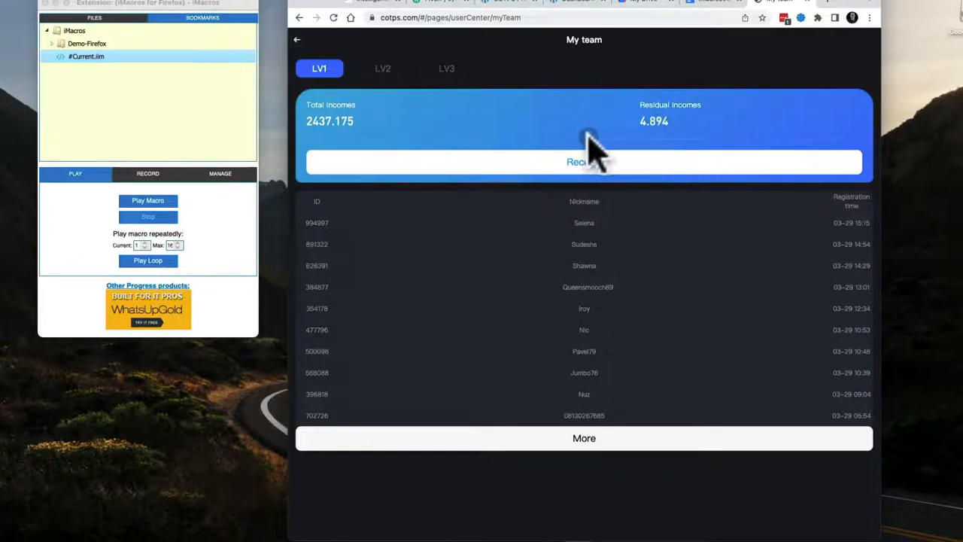
{"action": "mouse_move", "coordinate": [565, 138]}
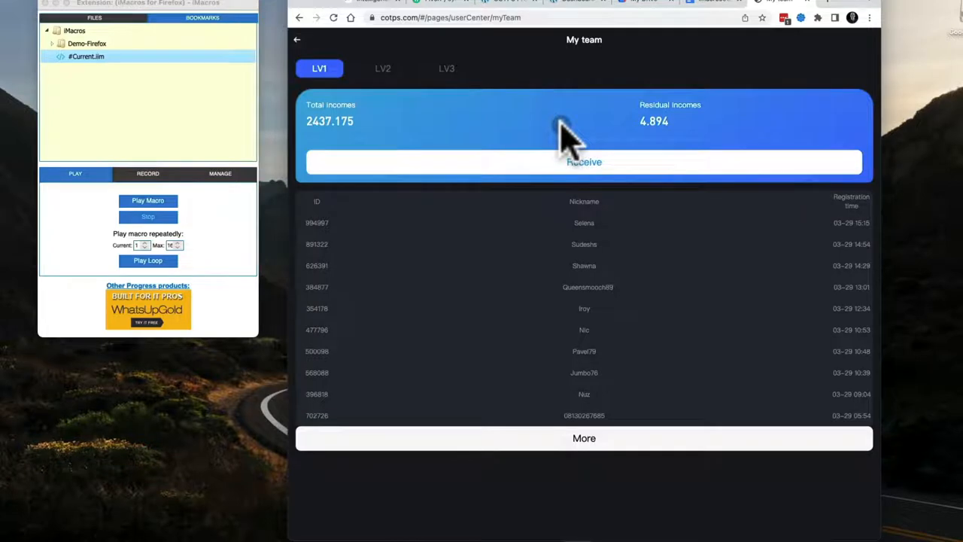
{"action": "mouse_move", "coordinate": [599, 138]}
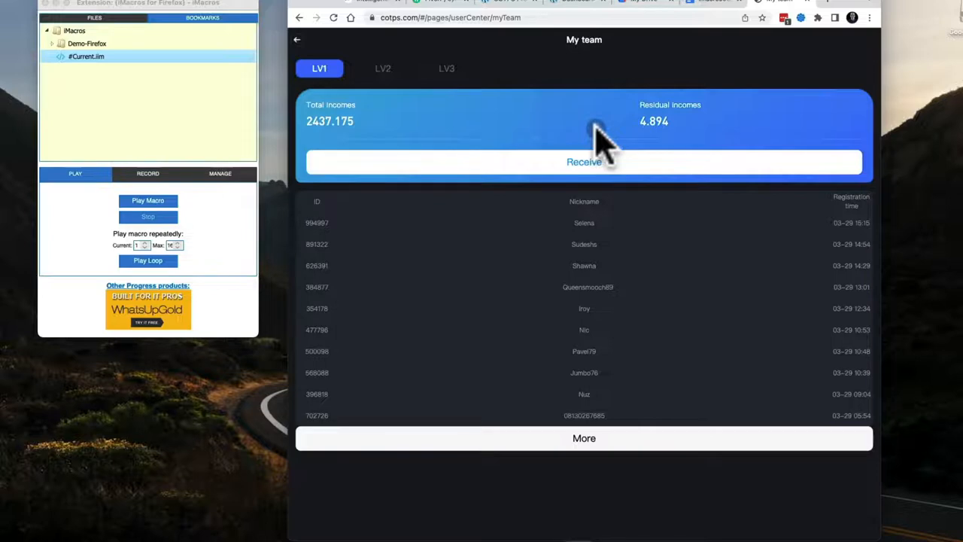
{"action": "mouse_move", "coordinate": [614, 143]}
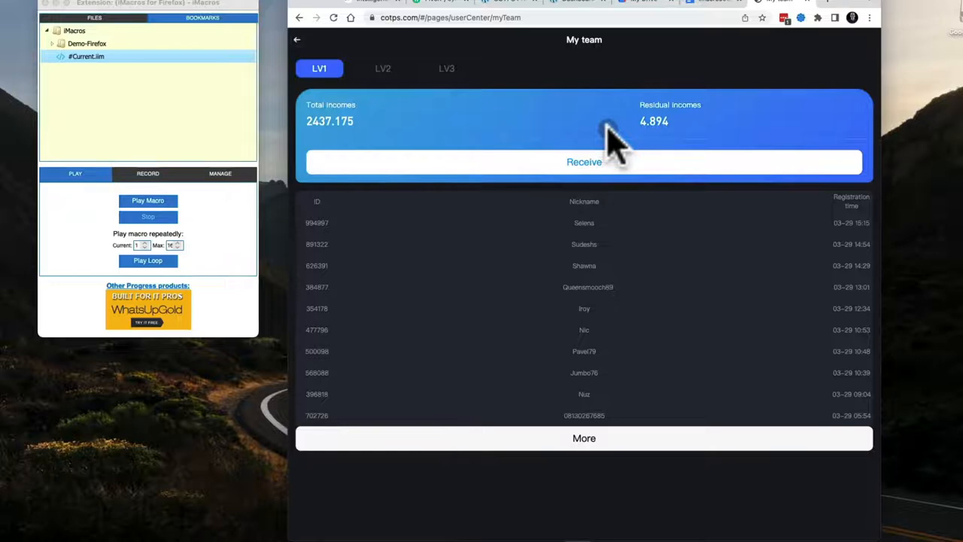
{"action": "mouse_move", "coordinate": [587, 143]}
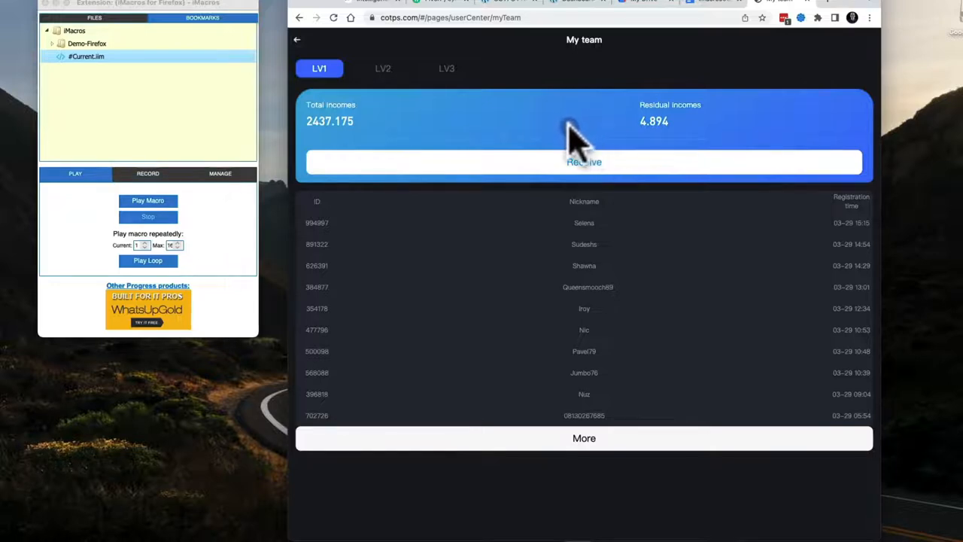
{"action": "mouse_move", "coordinate": [584, 135]}
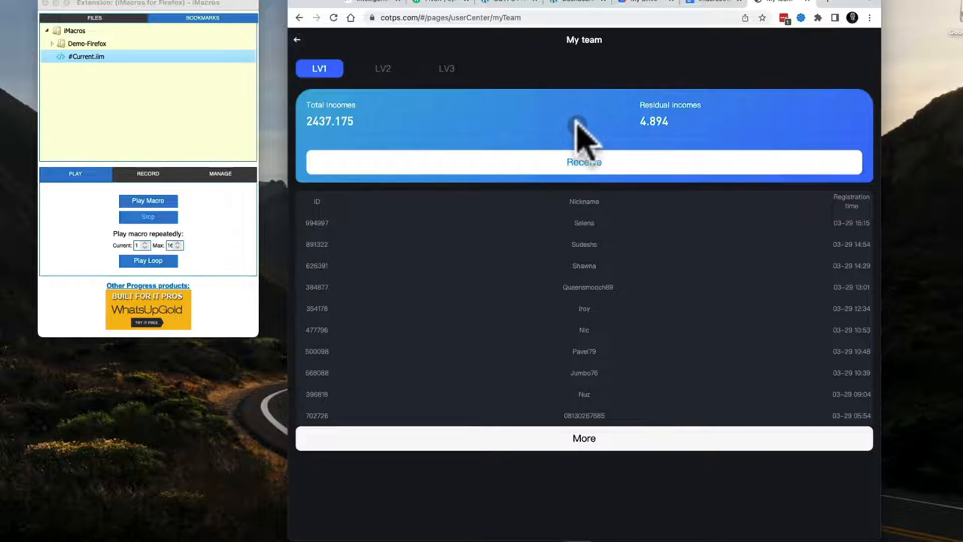
{"action": "mouse_move", "coordinate": [139, 123]}
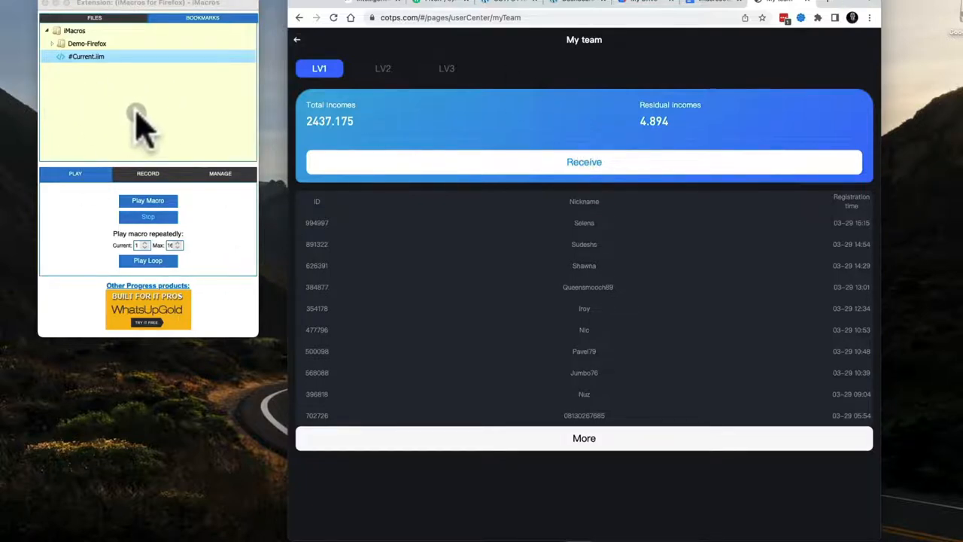
{"action": "mouse_move", "coordinate": [136, 120]}
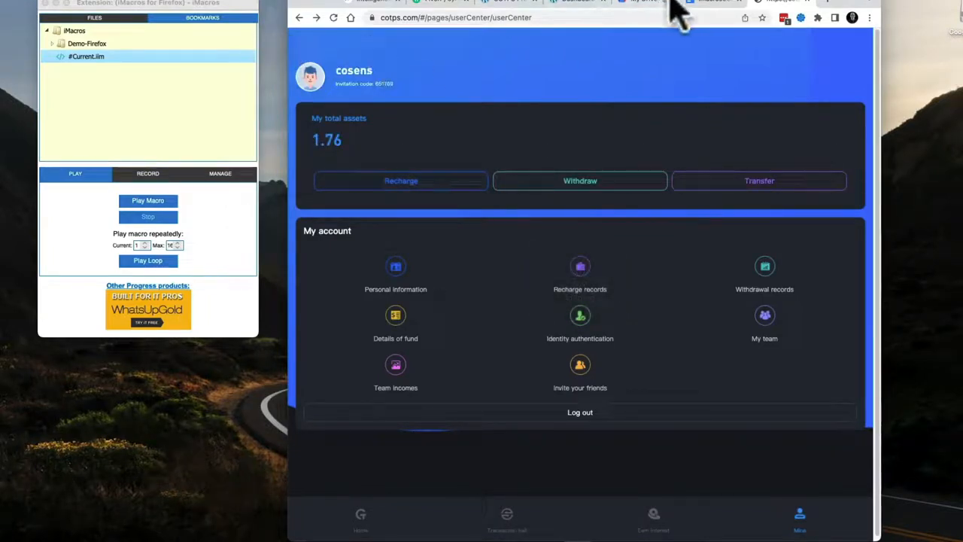
Switch to the imacros032622 Google Doc holding the reference macro script.
{"action": "left_click", "coordinate": [708, 3]}
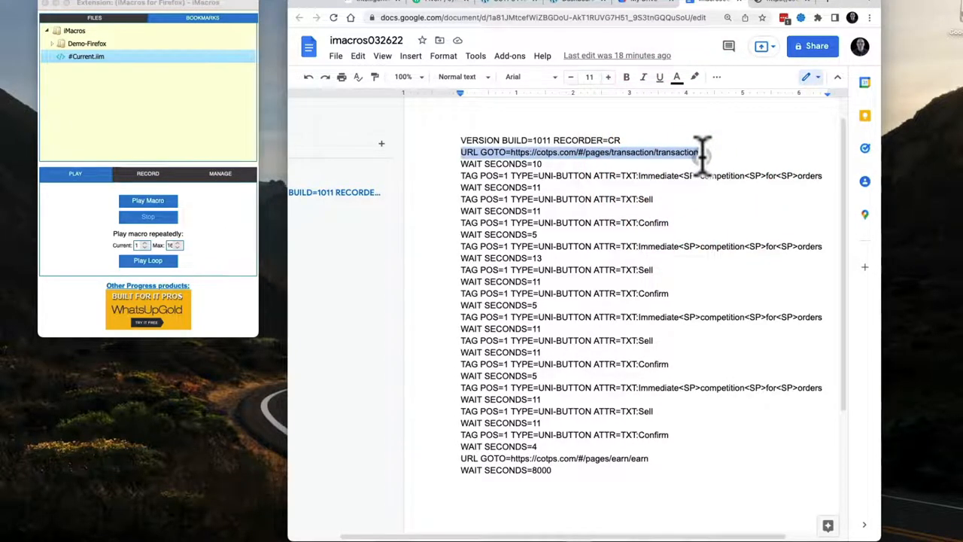
{"action": "mouse_move", "coordinate": [691, 135]}
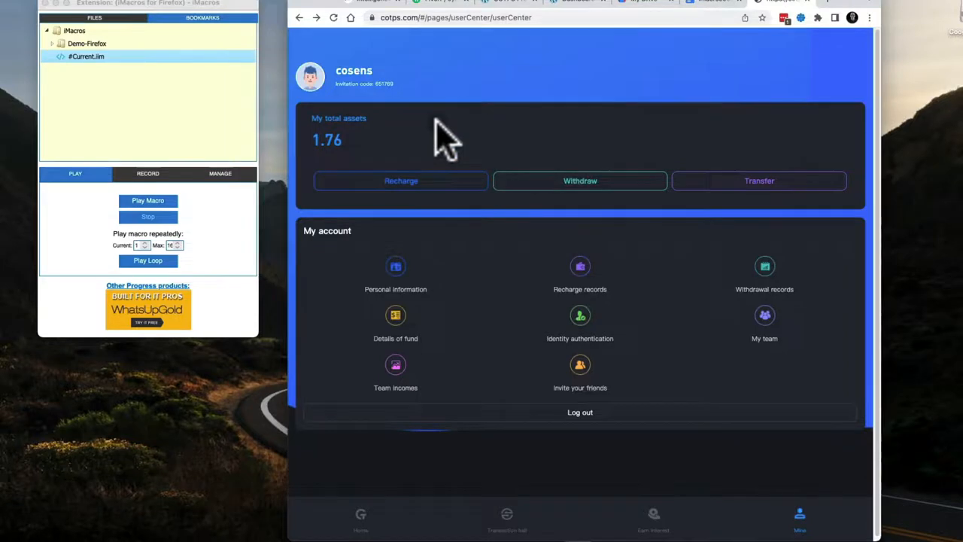
{"action": "mouse_move", "coordinate": [515, 68]}
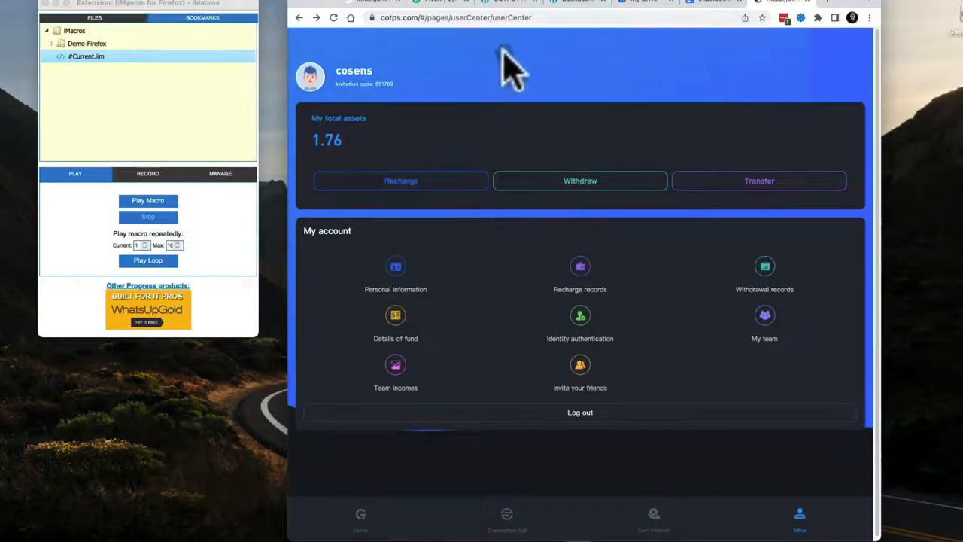
{"action": "mouse_move", "coordinate": [512, 102]}
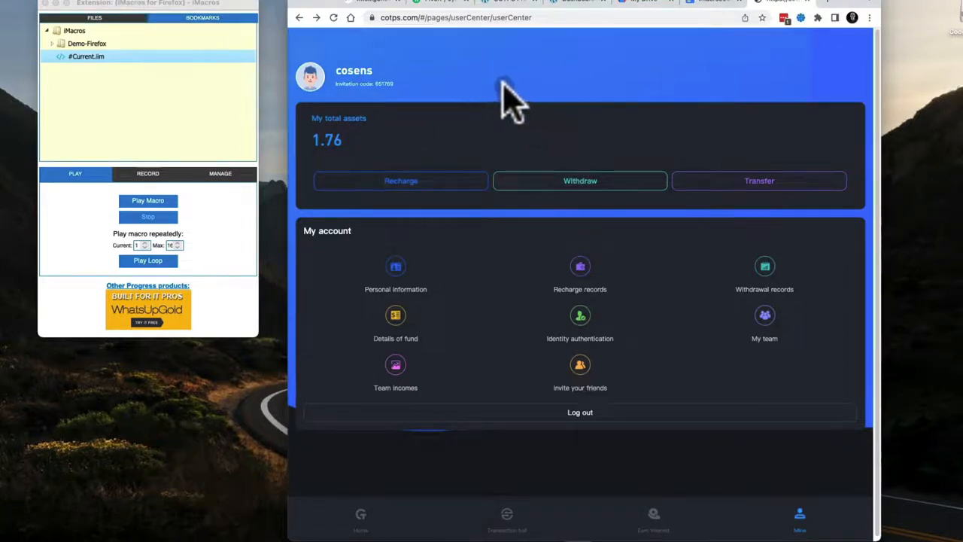
{"action": "mouse_move", "coordinate": [690, 30]}
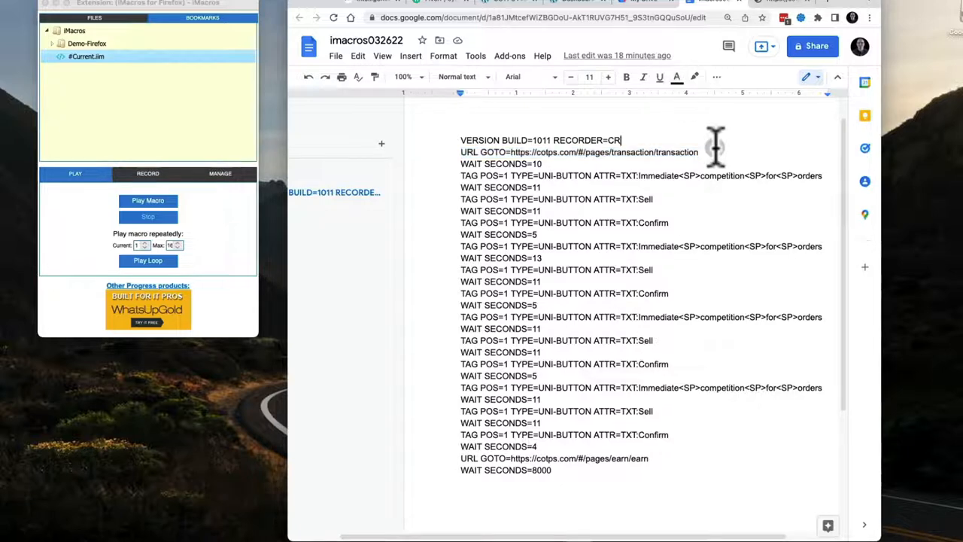
{"action": "mouse_move", "coordinate": [554, 165]}
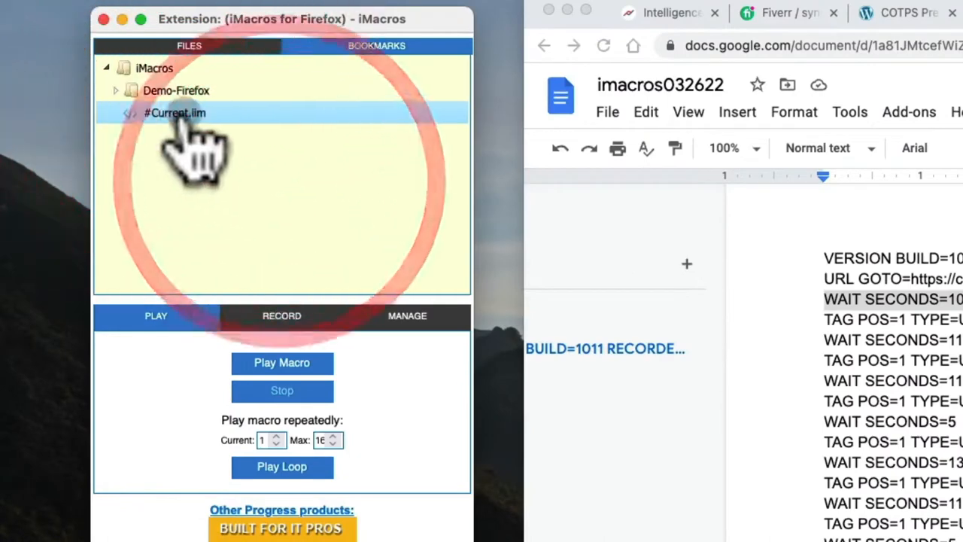
Bring up #Current.iim in the iMacros editor and change a WAIT SECONDS value to 2.
{"action": "double_click", "coordinate": [174, 112]}
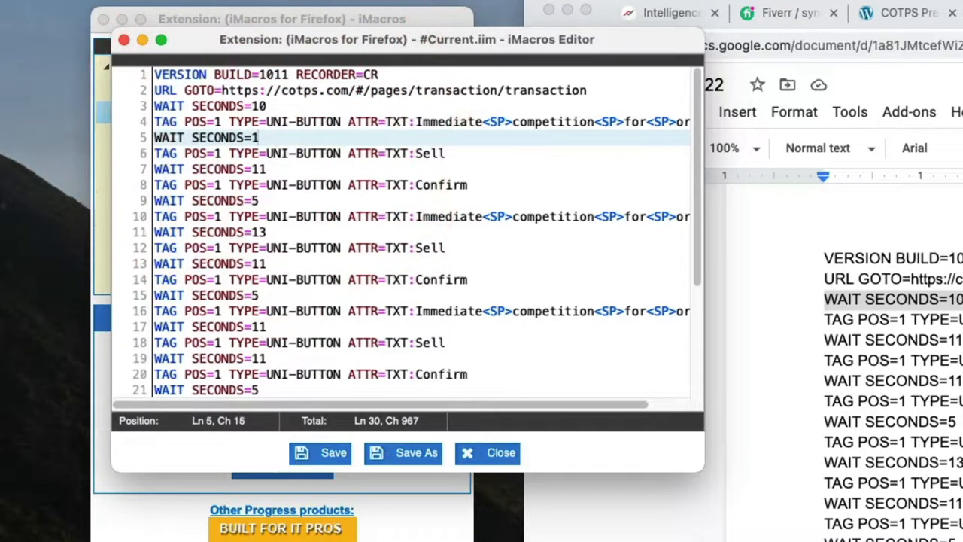
{"action": "type", "text": "2"}
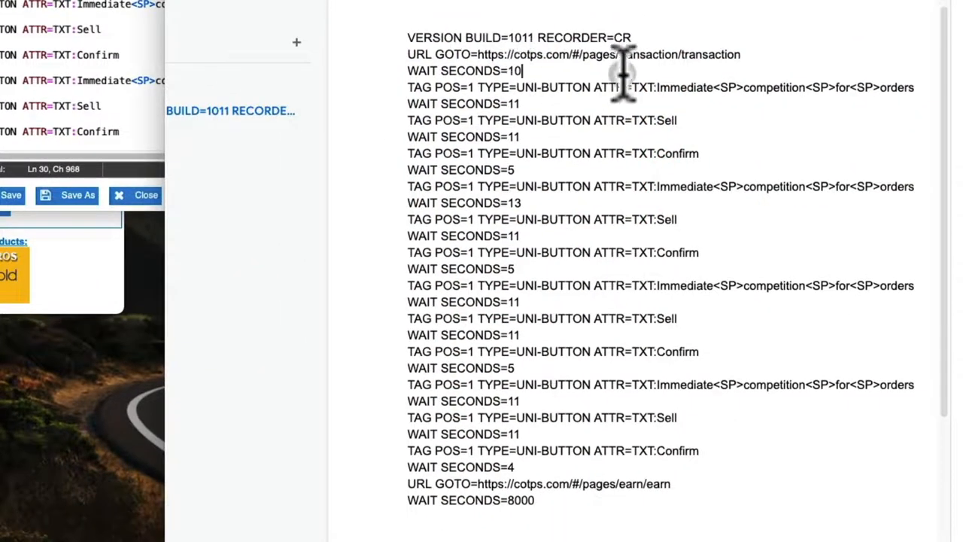
Select a wait value in the imacros032622 reference script for copying.
{"action": "double_click", "coordinate": [614, 54]}
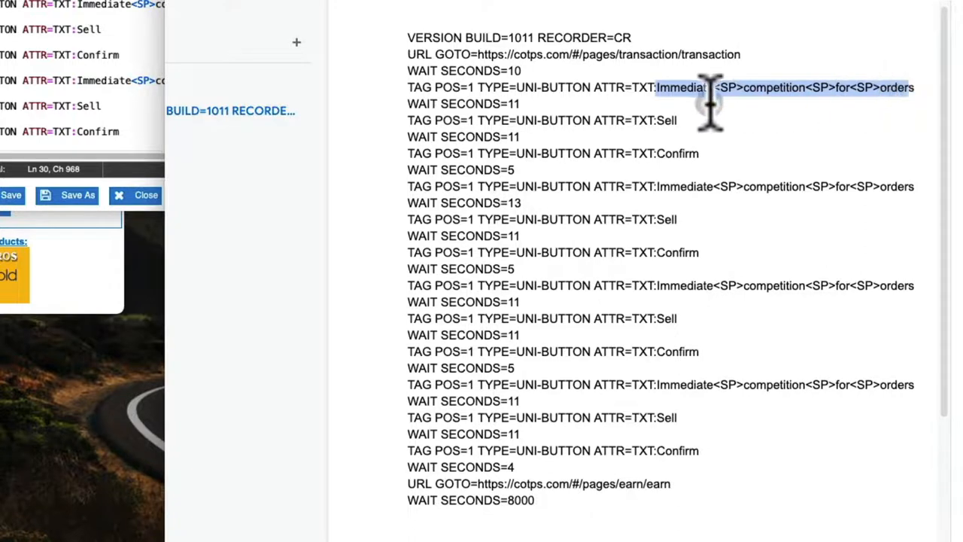
{"action": "mouse_move", "coordinate": [527, 106]}
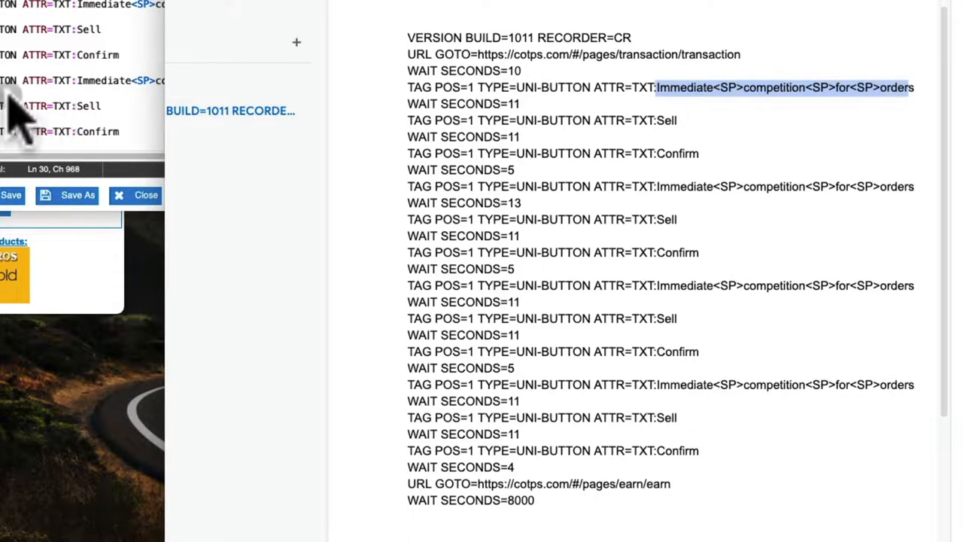
{"action": "mouse_move", "coordinate": [22, 97]}
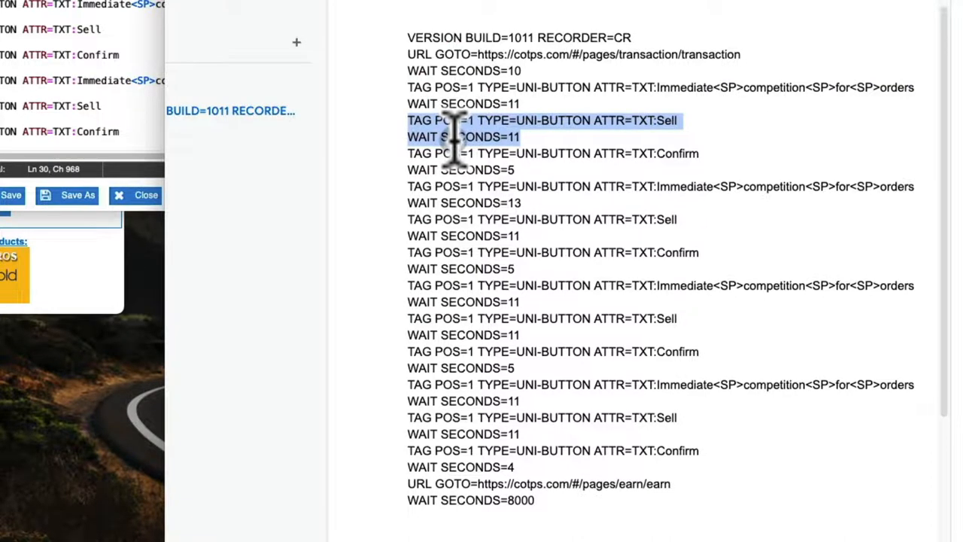
{"action": "mouse_move", "coordinate": [527, 169]}
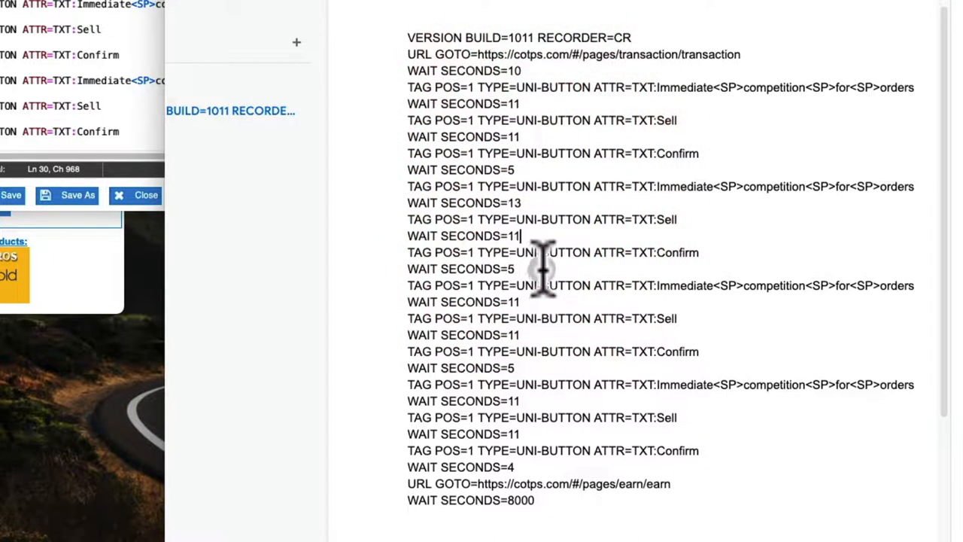
{"action": "mouse_move", "coordinate": [530, 358]}
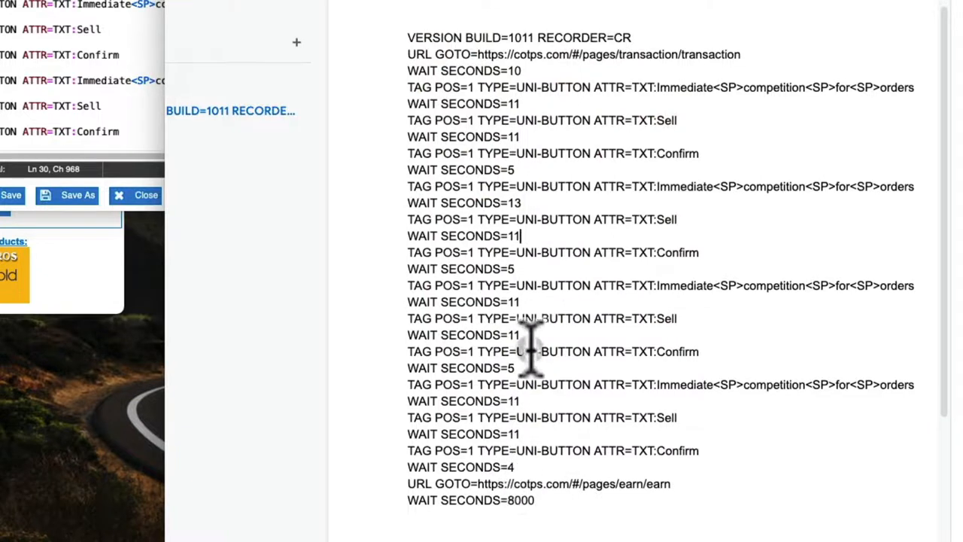
{"action": "mouse_move", "coordinate": [602, 433]}
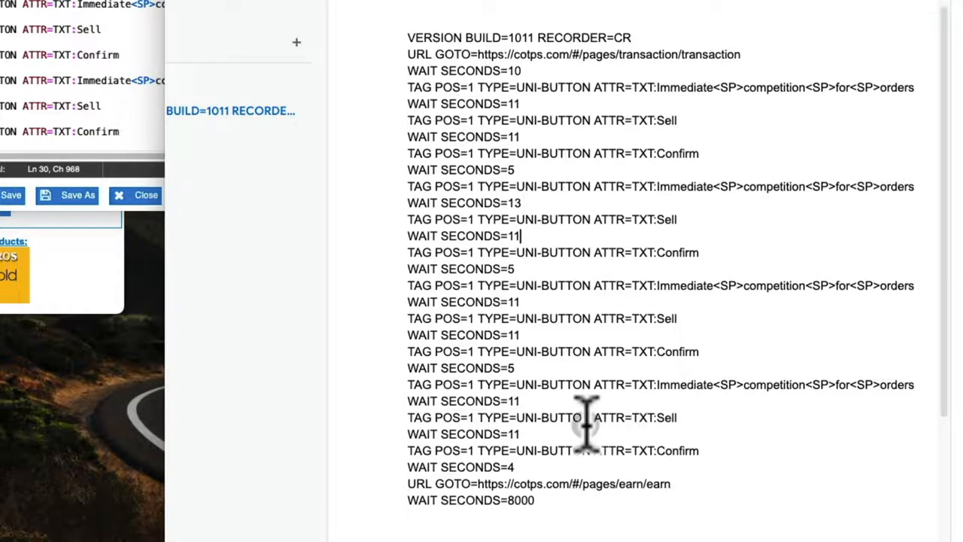
{"action": "mouse_move", "coordinate": [586, 384]}
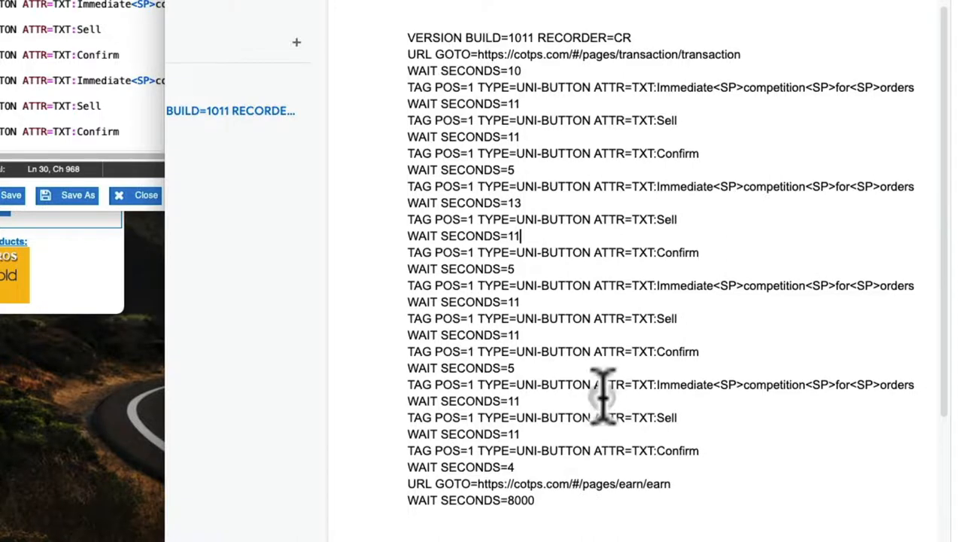
{"action": "mouse_move", "coordinate": [614, 394]}
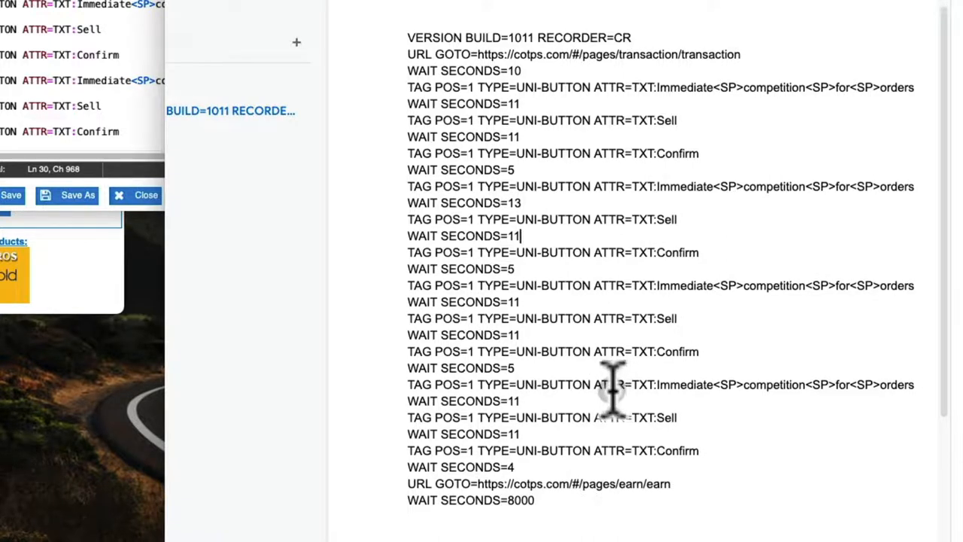
{"action": "mouse_move", "coordinate": [599, 388]}
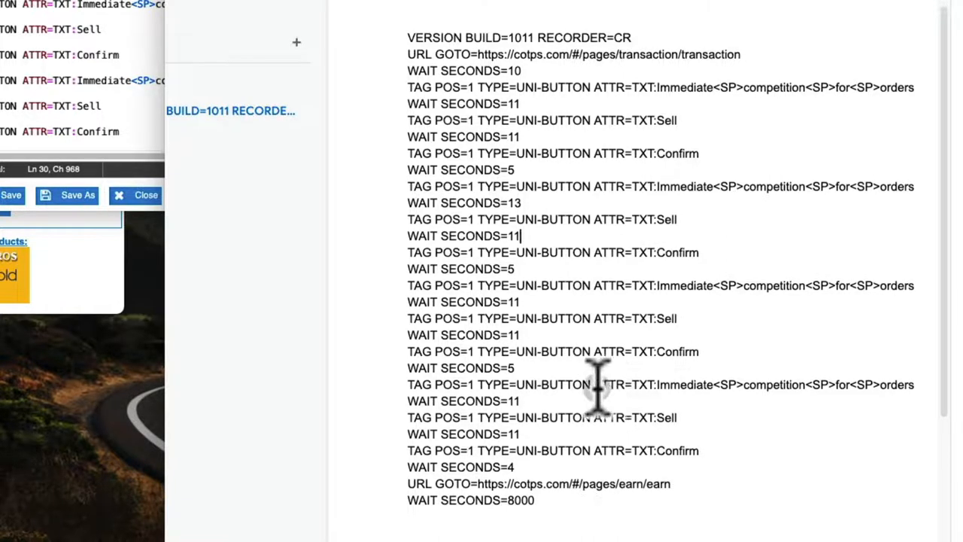
{"action": "mouse_move", "coordinate": [595, 384]}
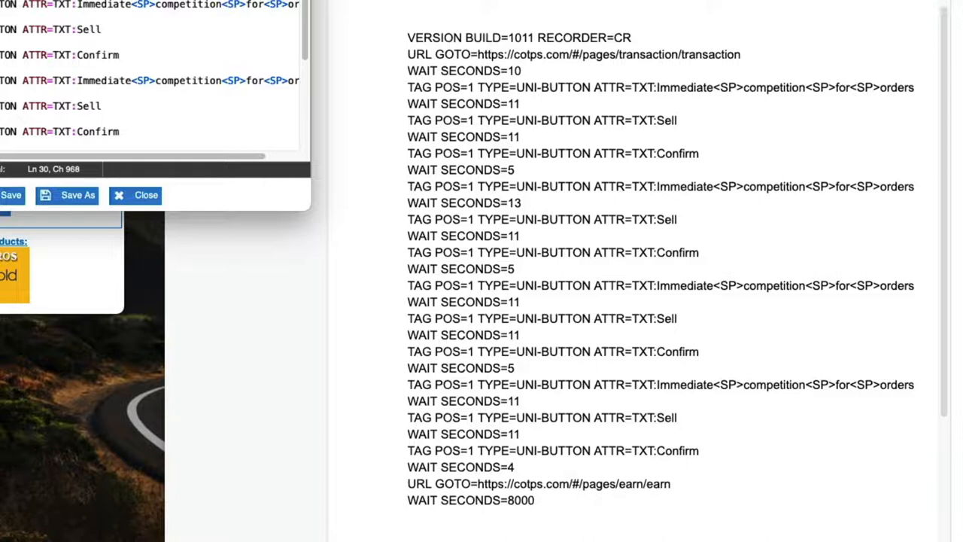
{"action": "mouse_move", "coordinate": [361, 97]}
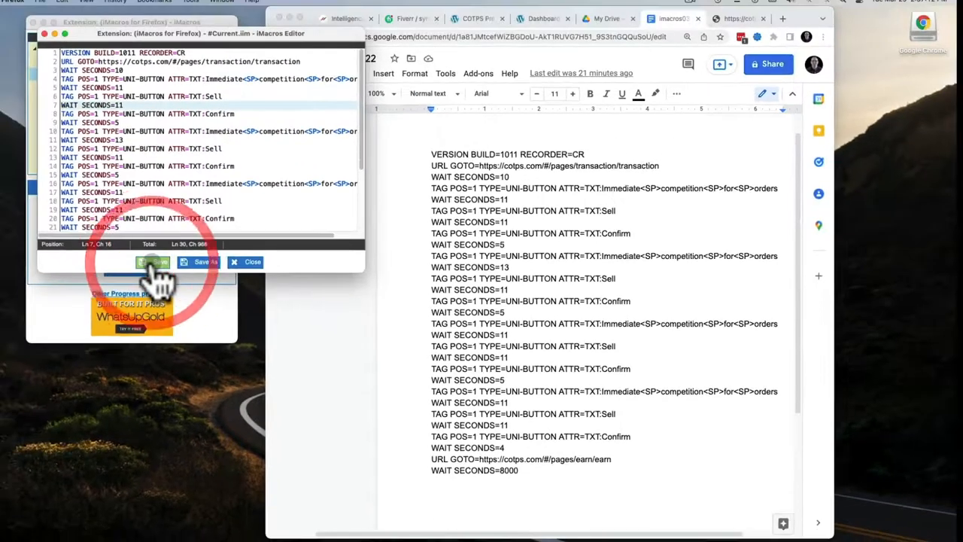
Save the edited #Current.iim macro and return to the cotps.com Transaction hall page.
{"action": "left_click", "coordinate": [253, 262]}
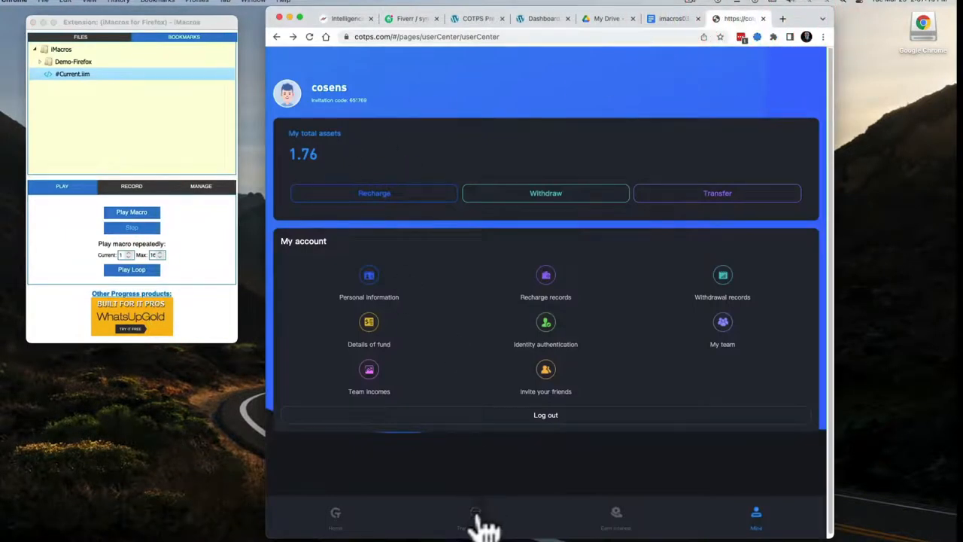
{"action": "left_click", "coordinate": [475, 518]}
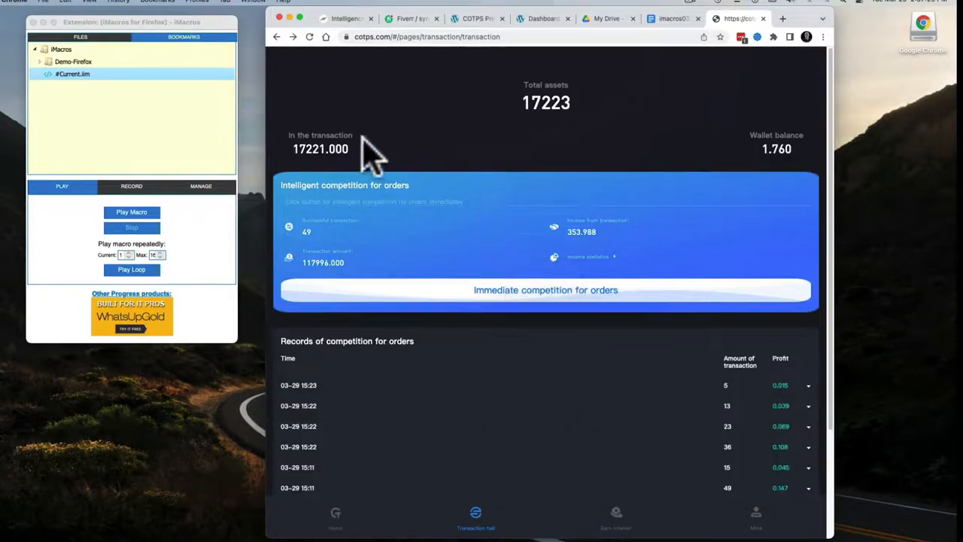
{"action": "mouse_move", "coordinate": [309, 158]}
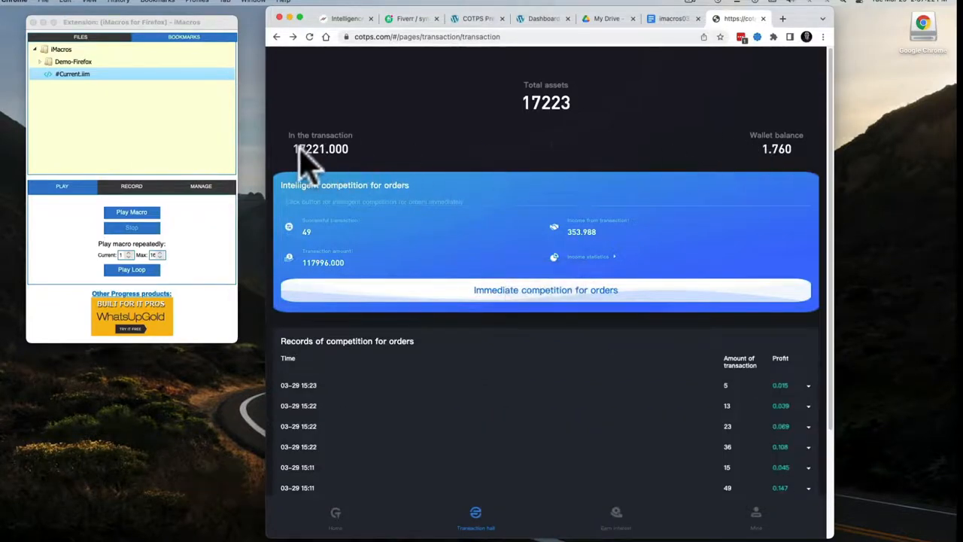
{"action": "mouse_move", "coordinate": [165, 264]}
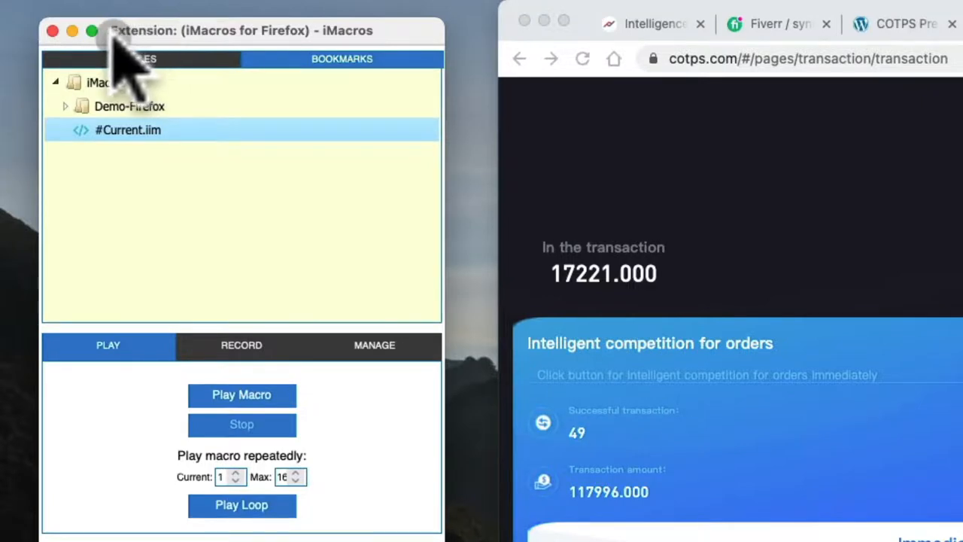
{"action": "mouse_move", "coordinate": [188, 67]}
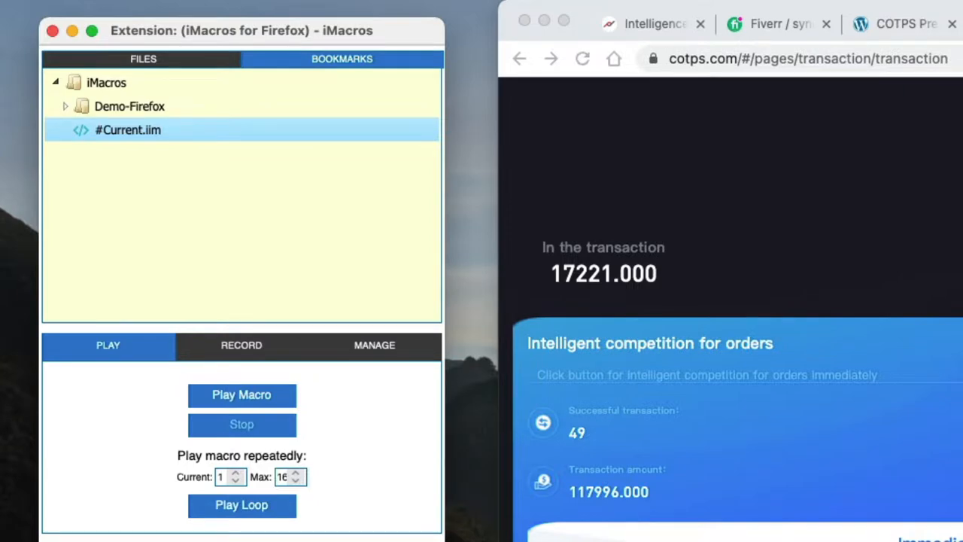
{"action": "mouse_move", "coordinate": [329, 433]}
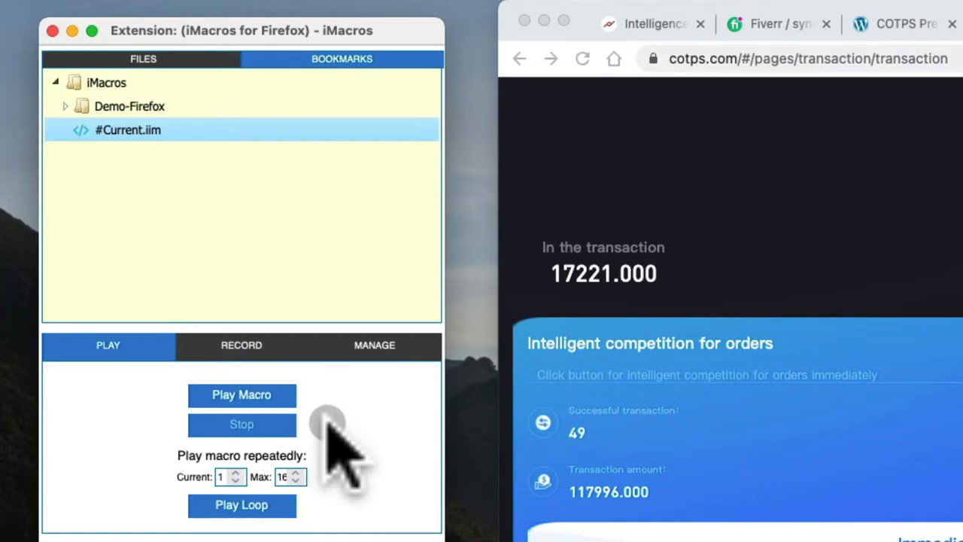
{"action": "mouse_move", "coordinate": [376, 421]}
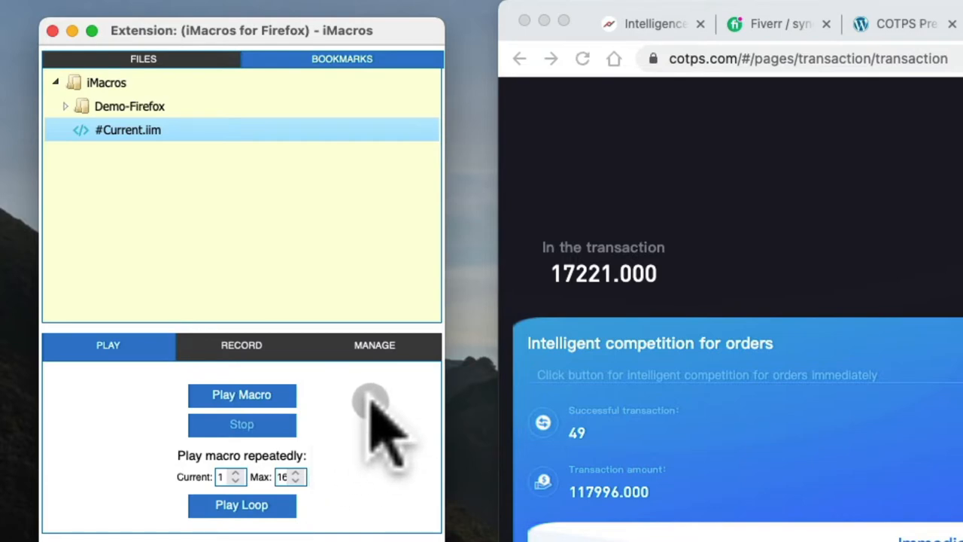
{"action": "mouse_move", "coordinate": [850, 444]}
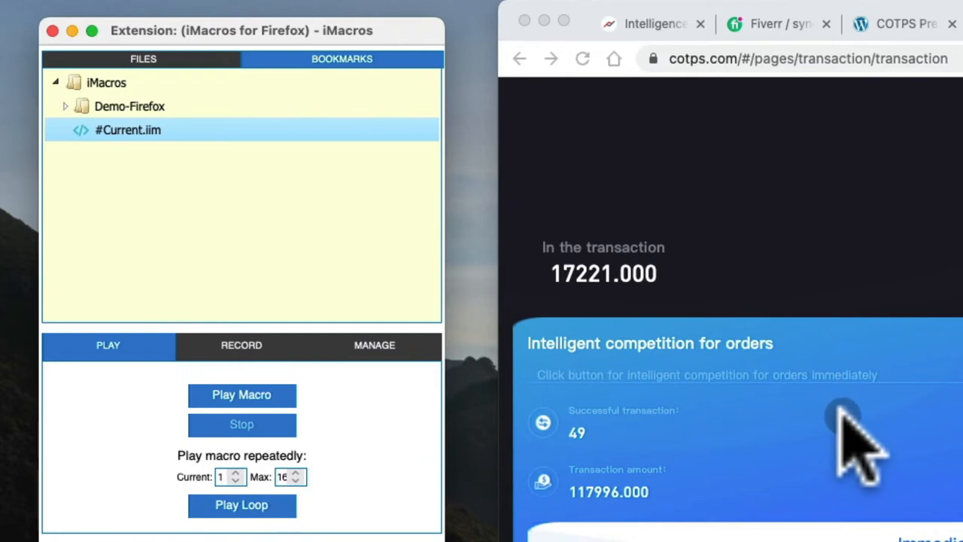